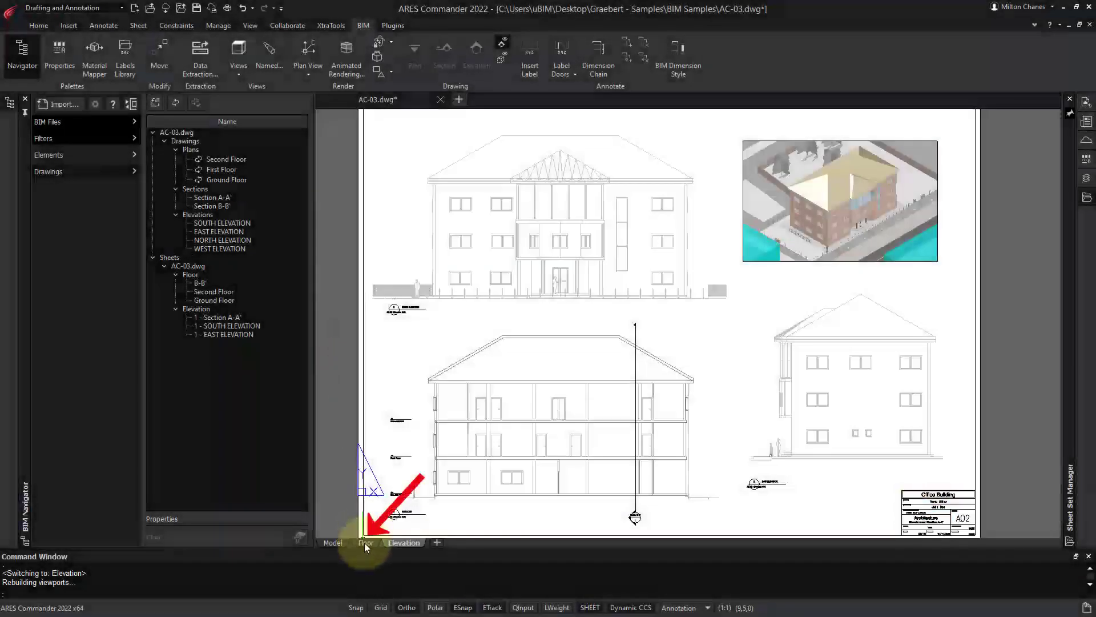
- Switch AC-03 from the Elevation sheet to the Floor sheet, then to model space
left_click(365, 542)
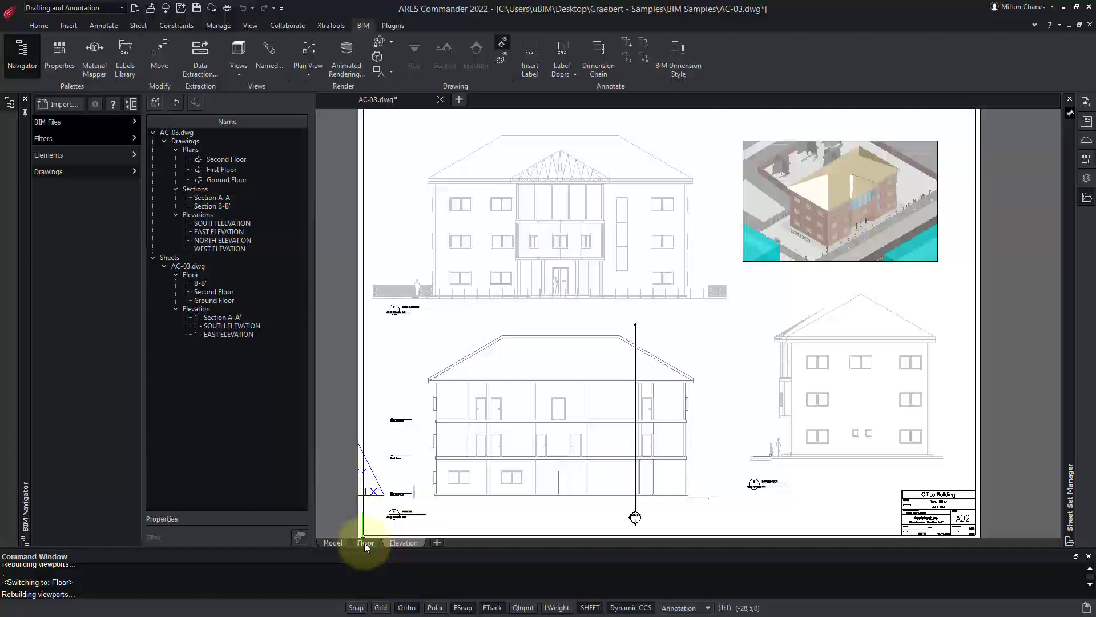
left_click(365, 542)
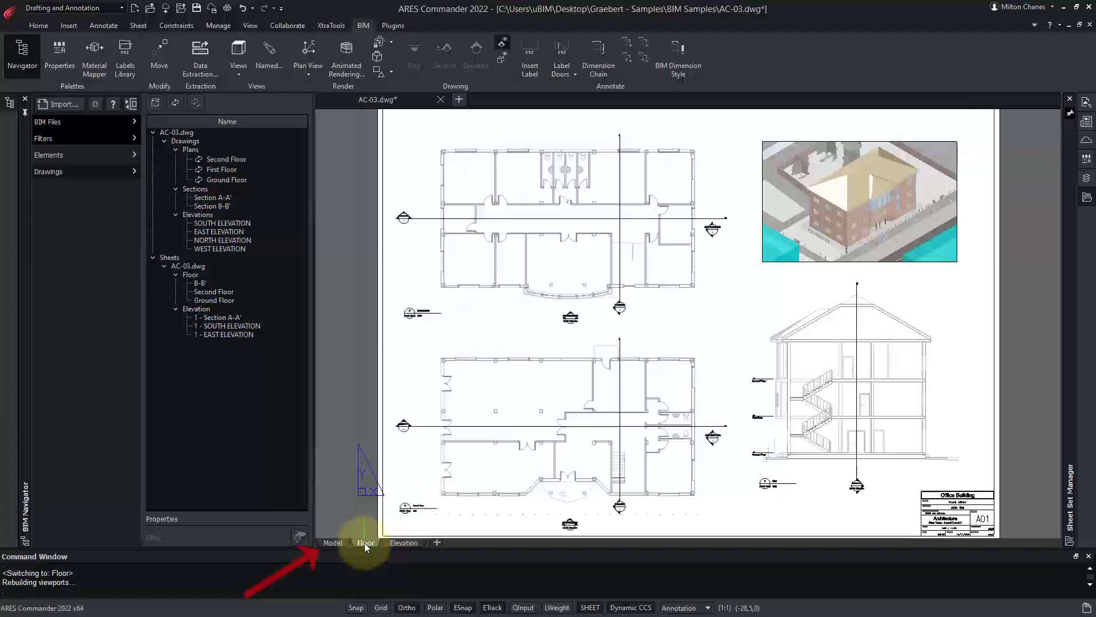
left_click(332, 542)
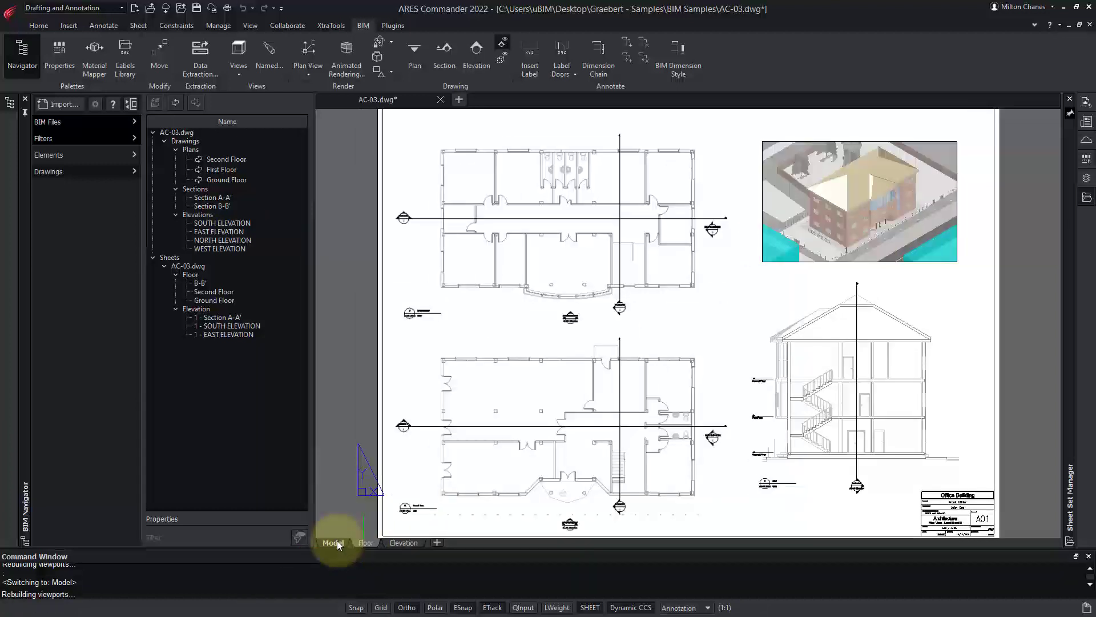
- Stay on the Model tab while the shaded 3D building view rebuilds
left_click(331, 543)
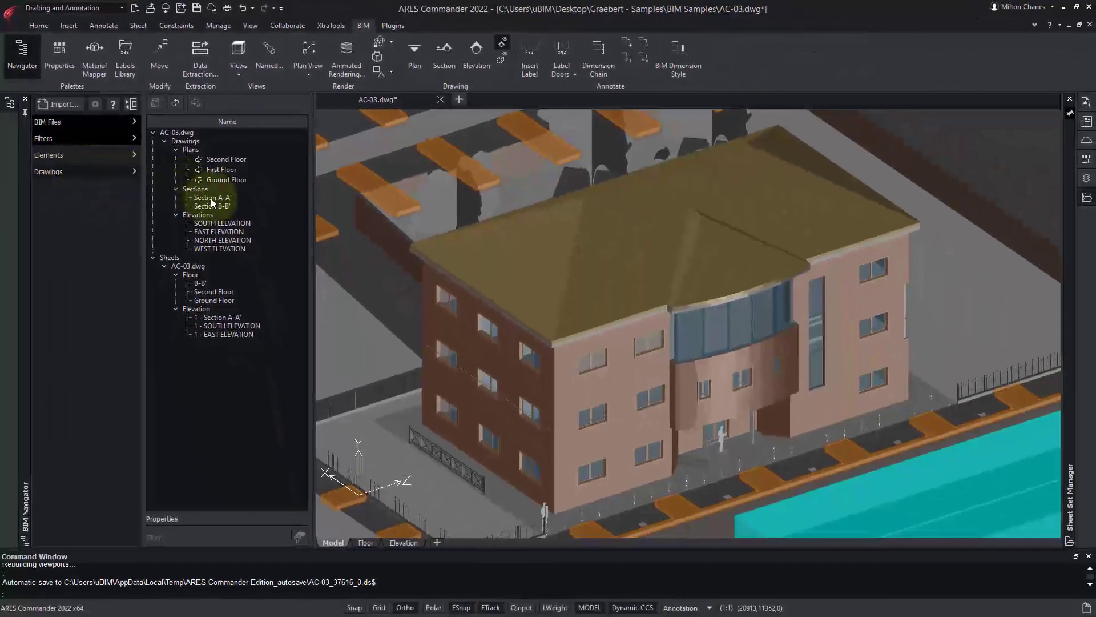
- Open Section A-A', Section B-B' and Second Floor from the BIM Navigator Drawings tree
left_click(212, 197)
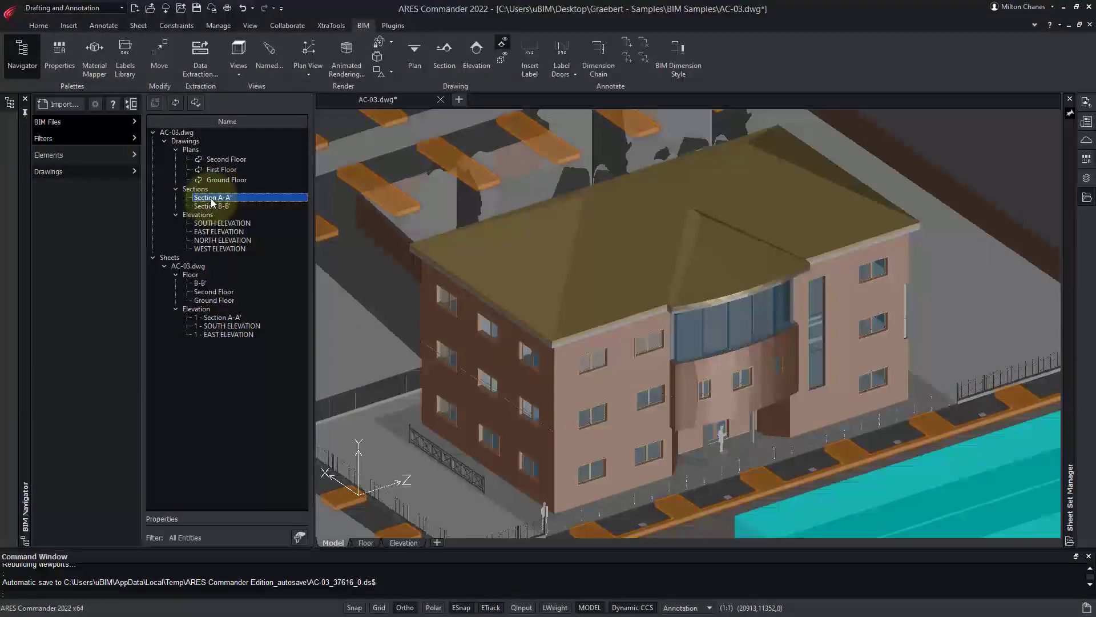
double_click(212, 196)
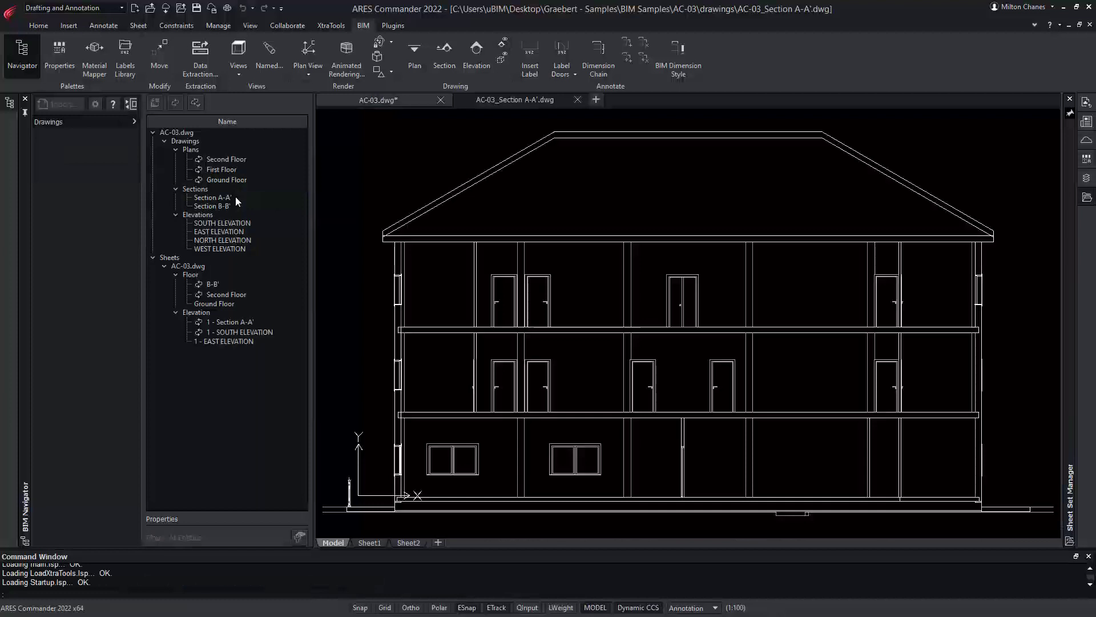
double_click(210, 206)
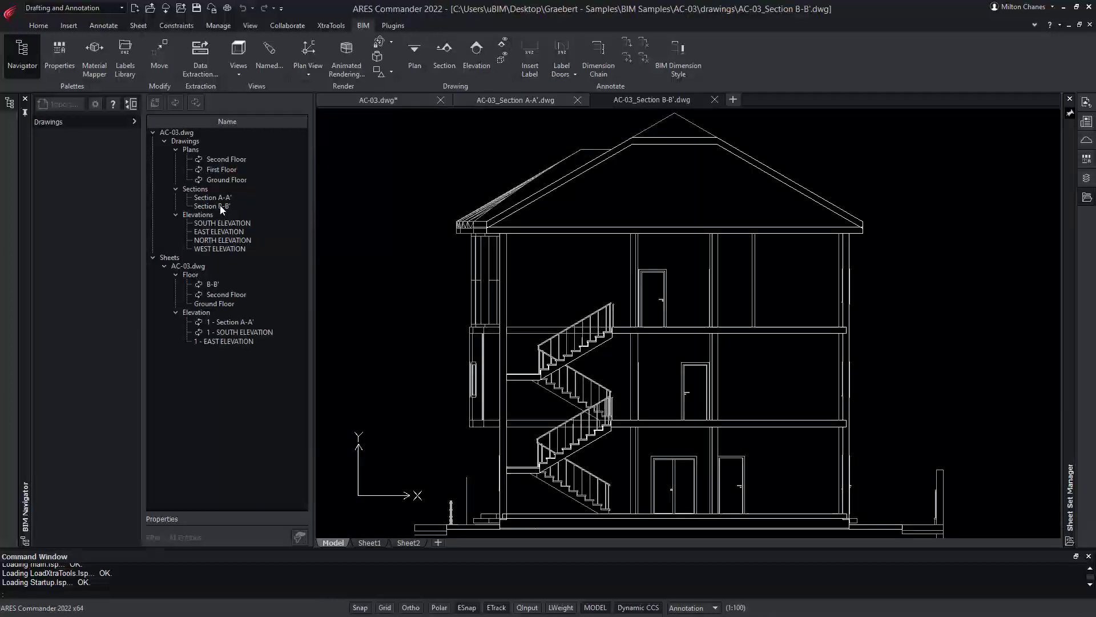
double_click(226, 159)
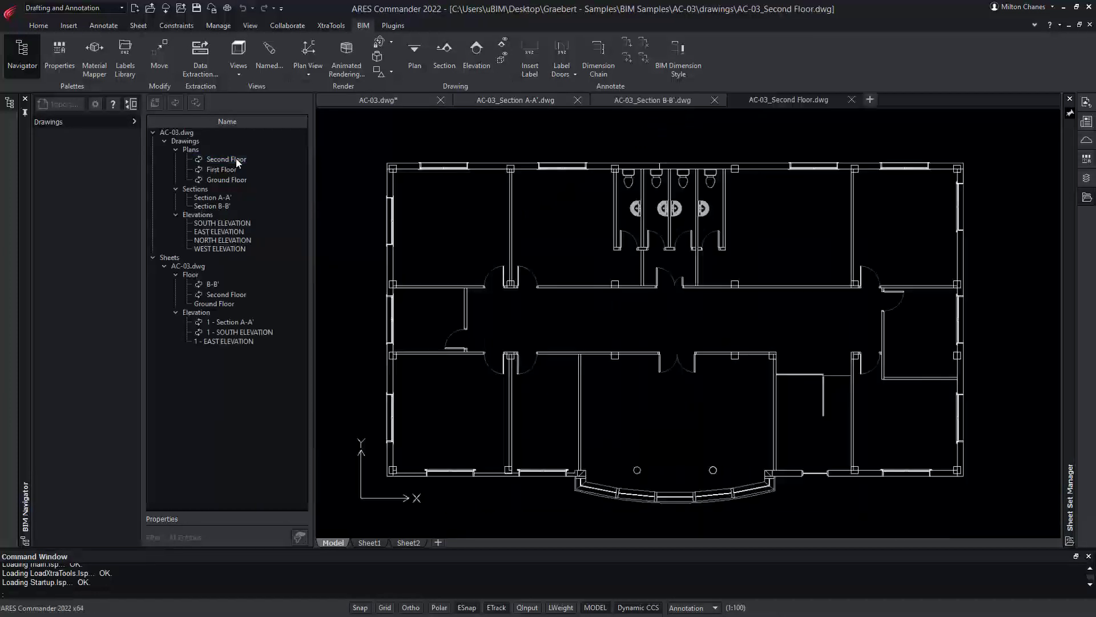
double_click(221, 222)
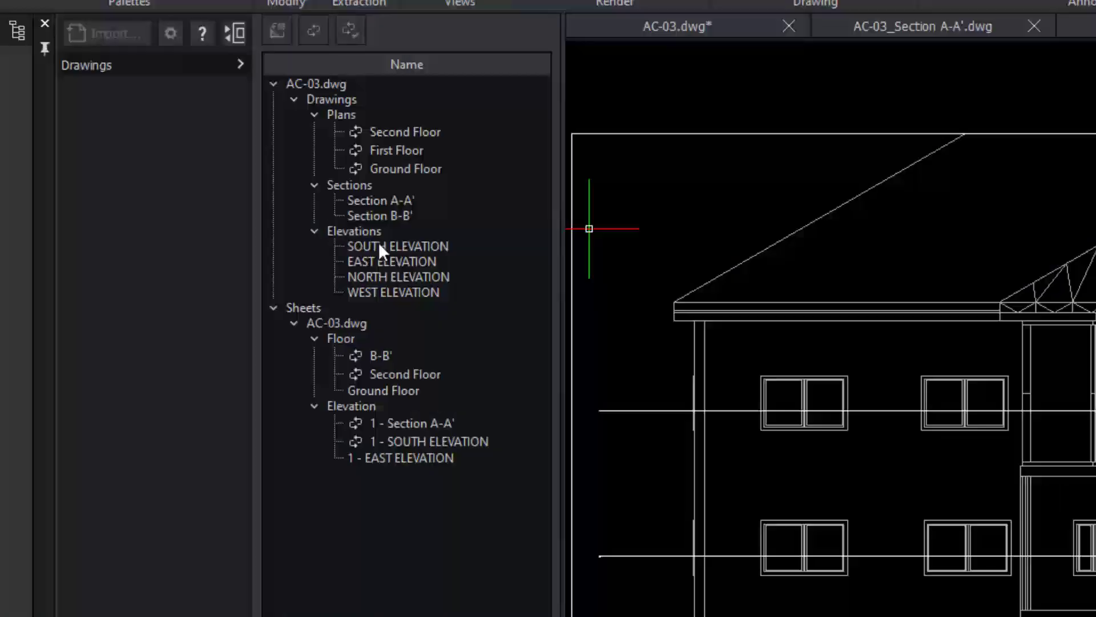
- Open SOUTH ELEVATION, hide its section callouts, and return to AC-03.dwg
double_click(397, 245)
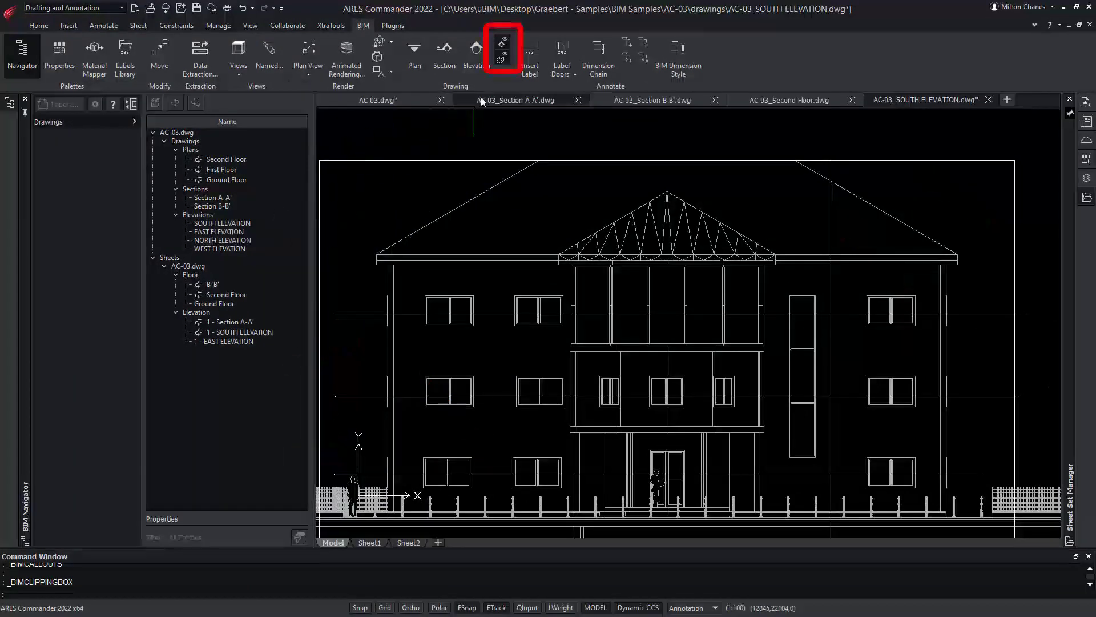
left_click(502, 44)
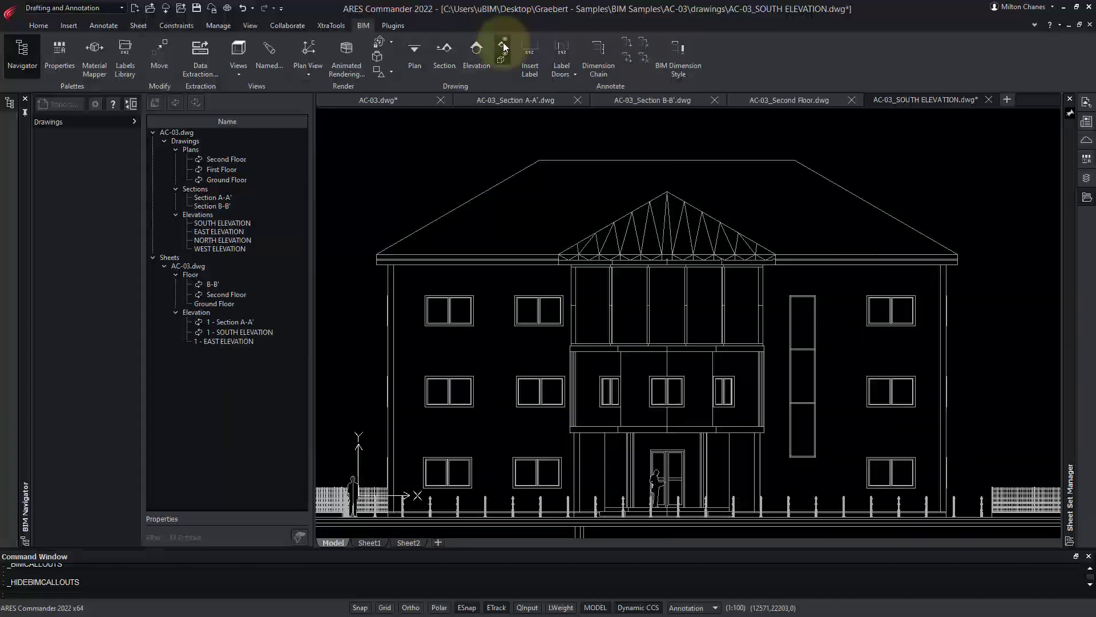
left_click(404, 542)
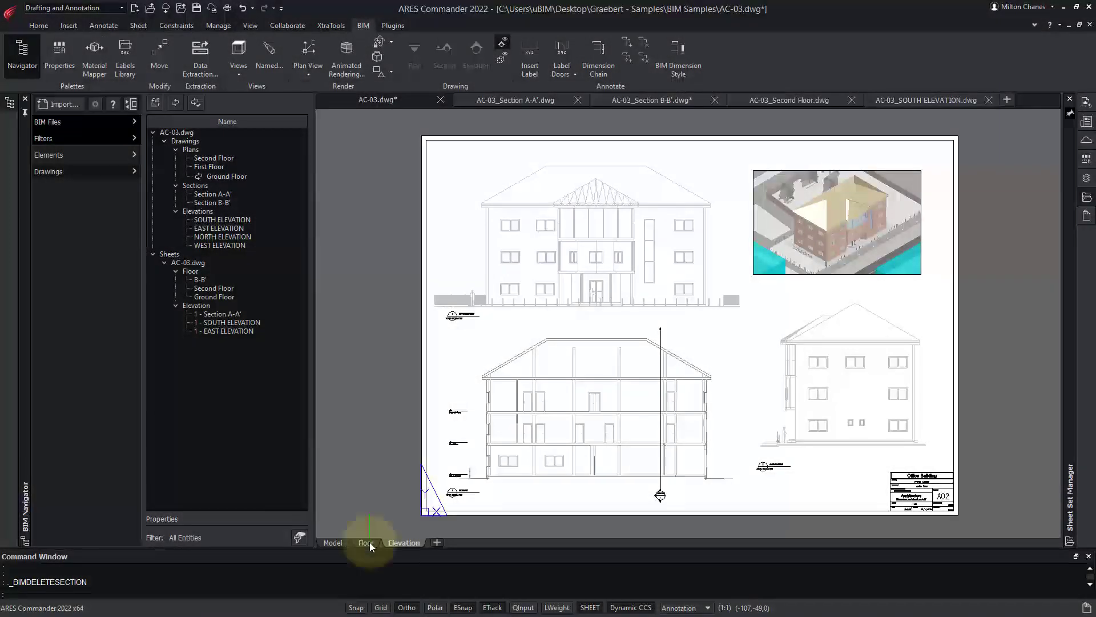
- Review the Floor sheet and zoom in on its section viewport
left_click(365, 542)
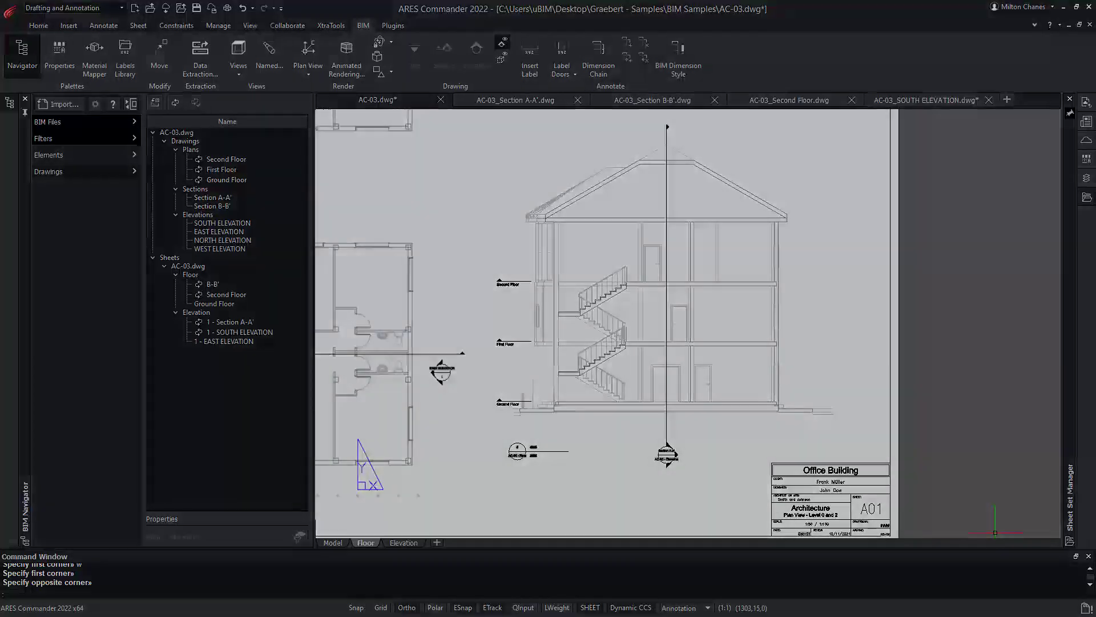
left_click(365, 542)
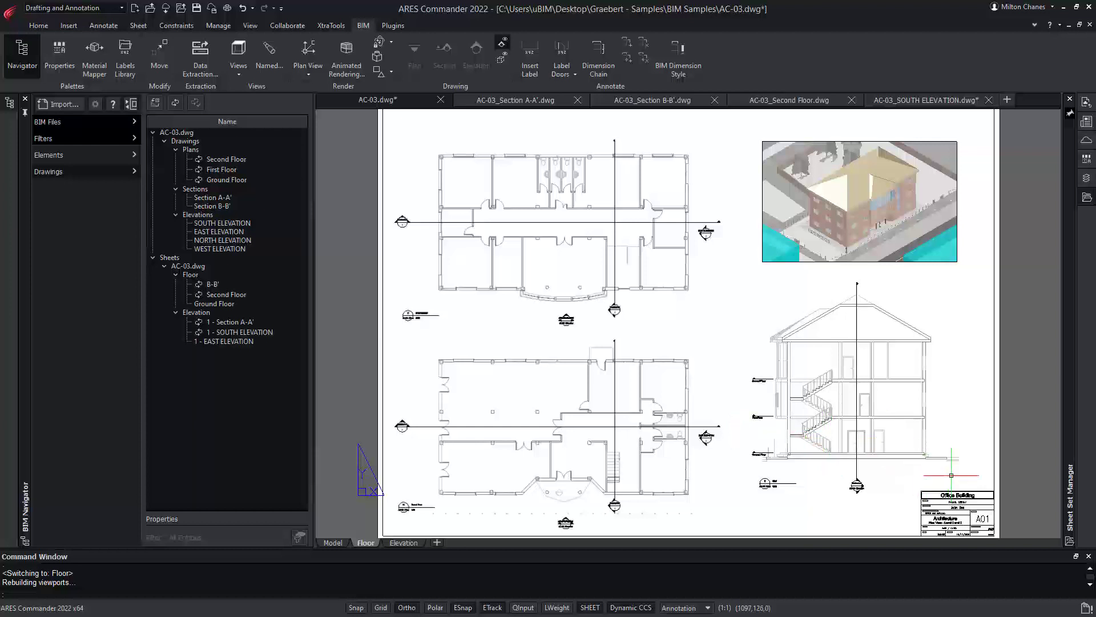
mouse_move(959, 477)
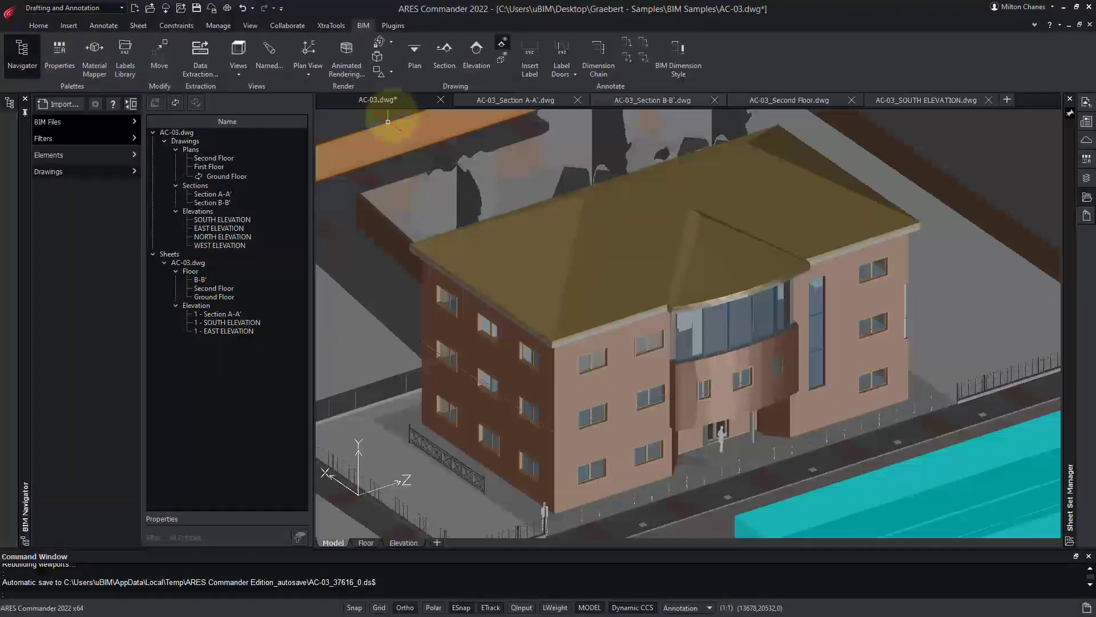
- Show the building as a 2D wireframe viewed from the top
left_click(376, 70)
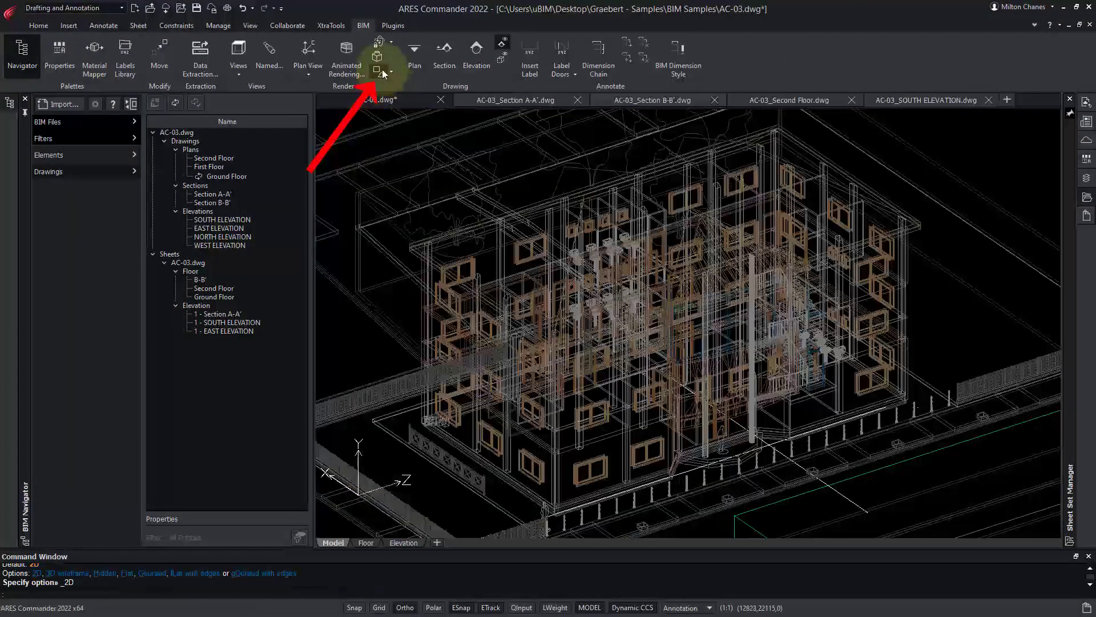
left_click(378, 69)
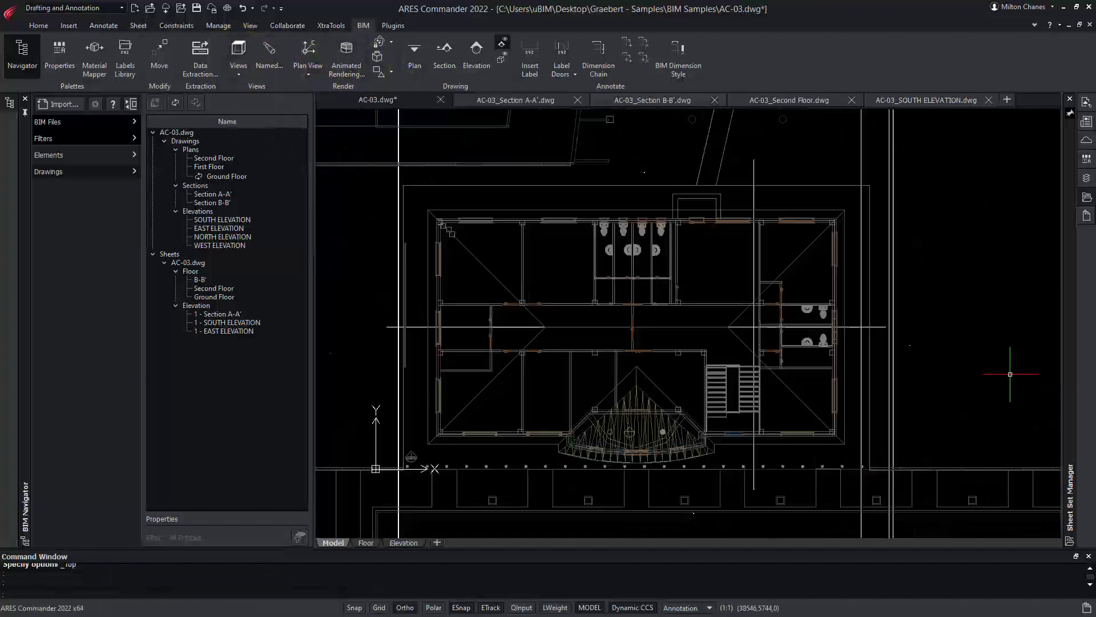
mouse_move(877, 278)
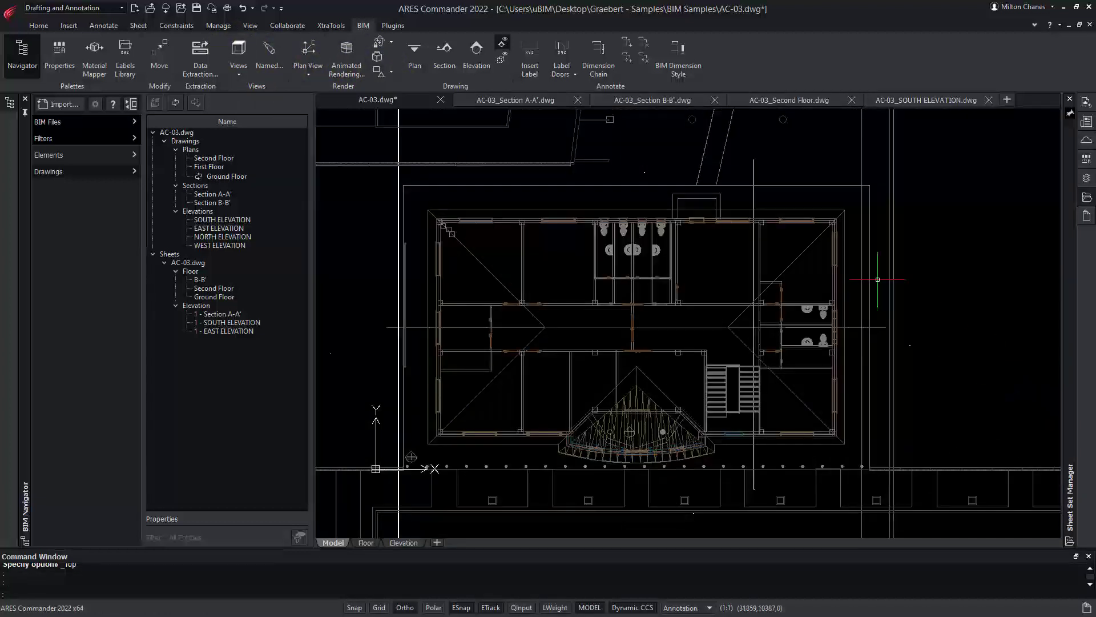
left_click(445, 48)
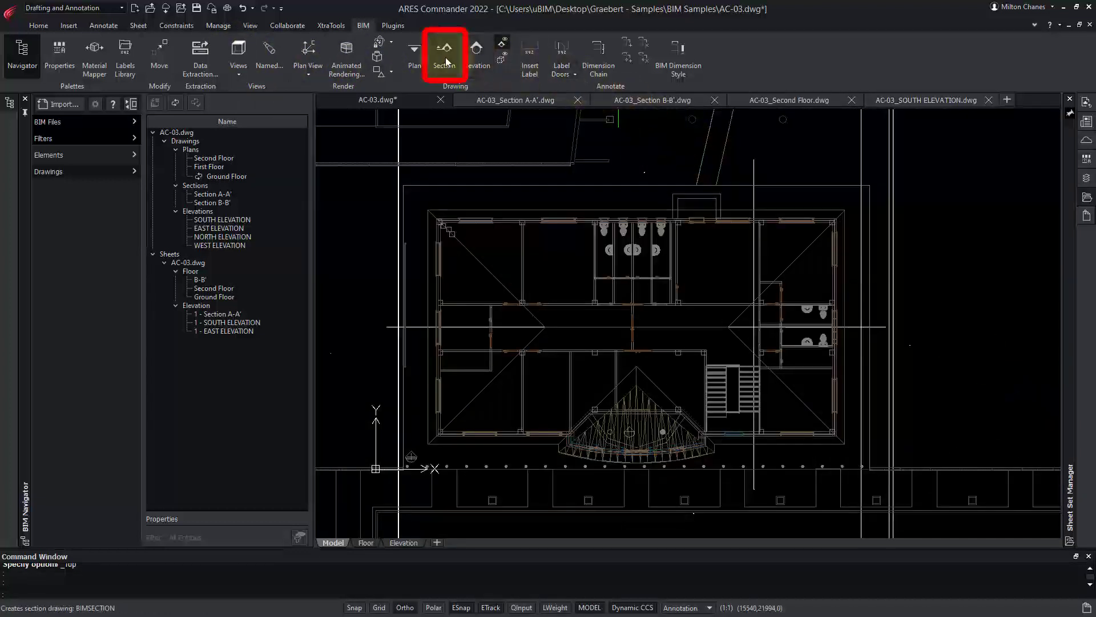
- Create a BIM section cutting across the washroom row, set its depth and name it C-C'
left_click(445, 48)
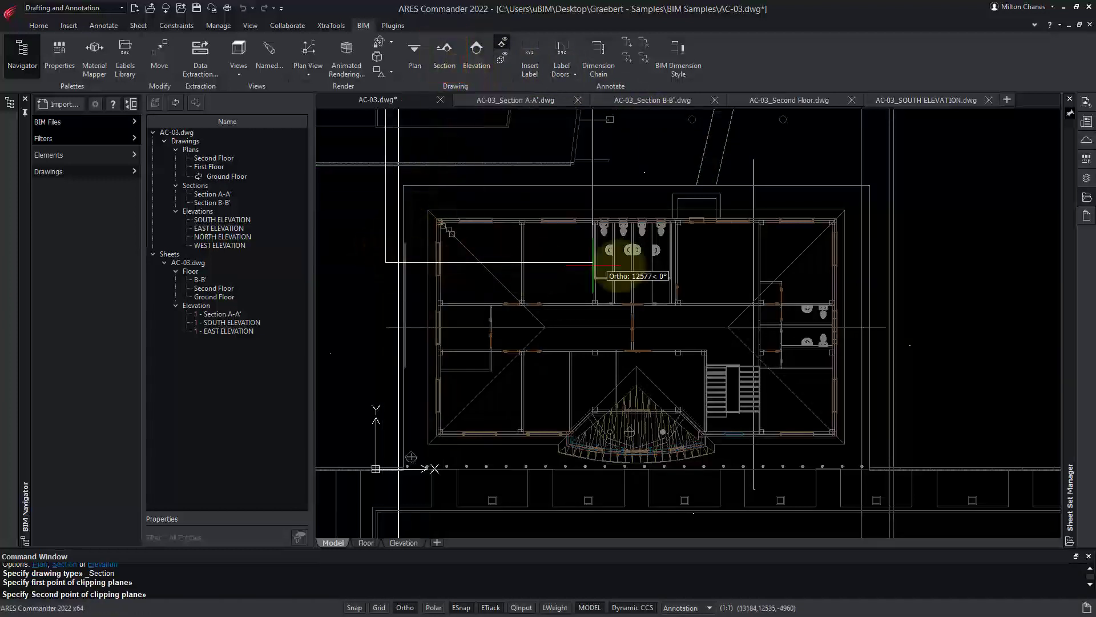
left_click(370, 392)
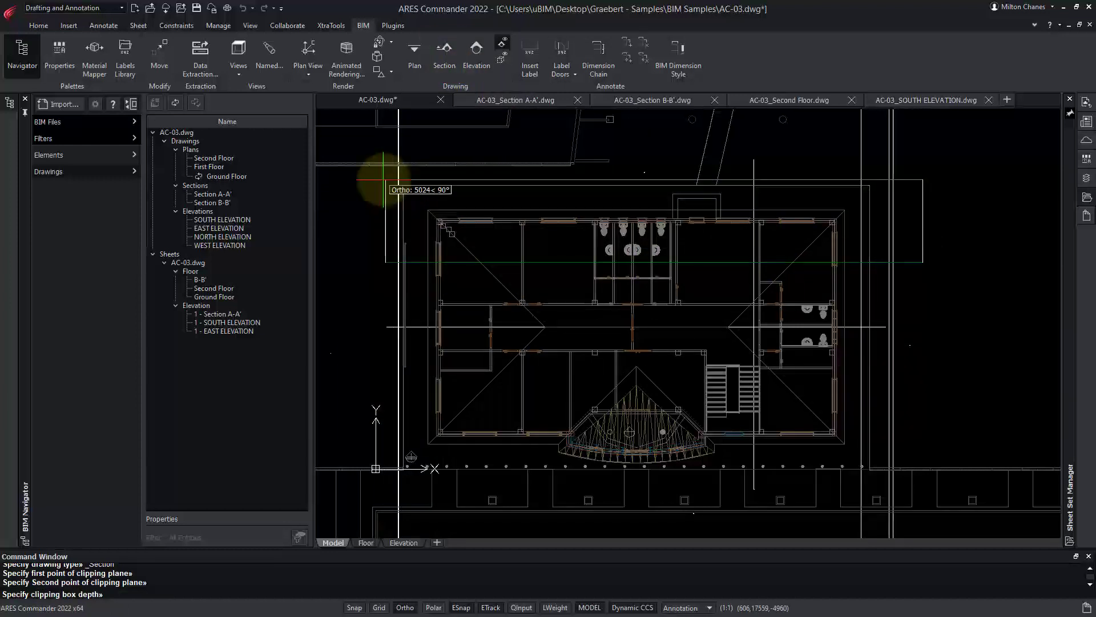
left_click(384, 180)
type("C")
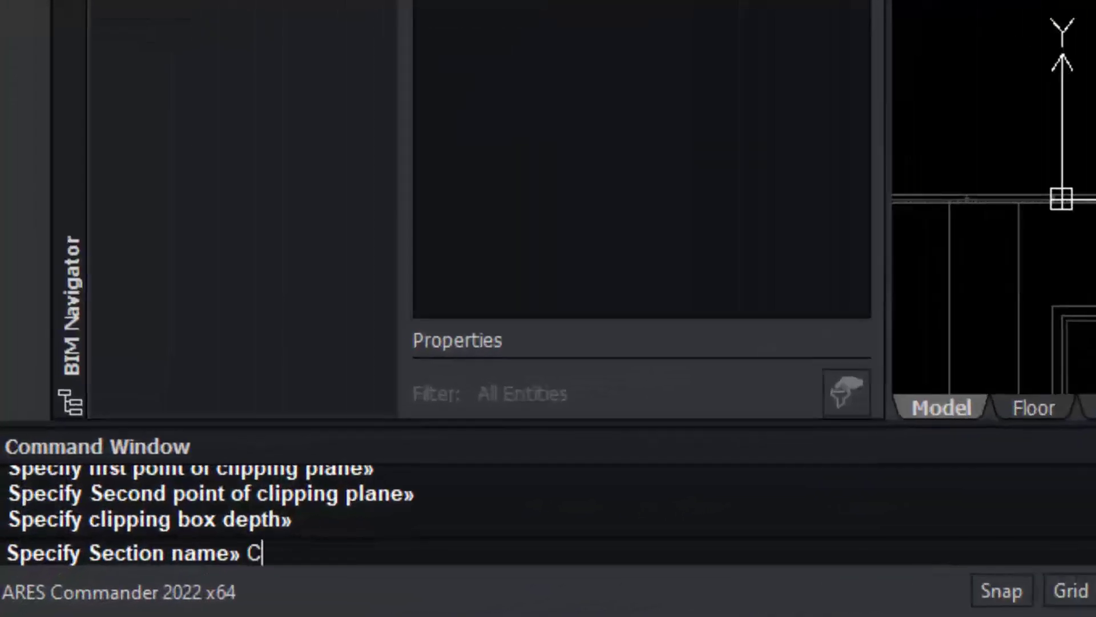
type("-C")
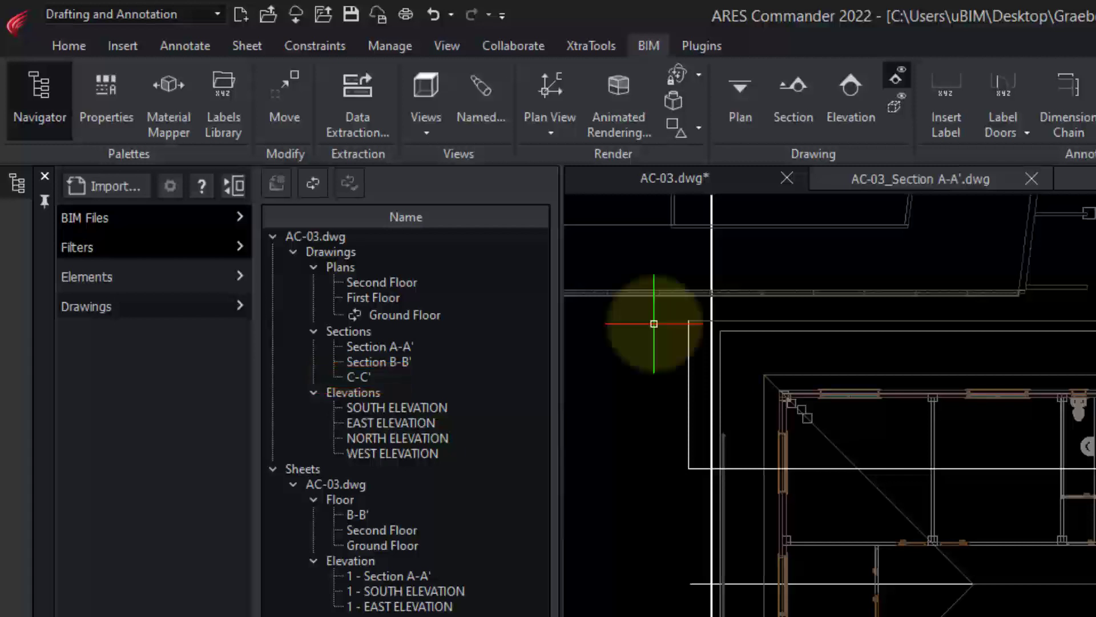
- Rename the new section to Section C-C' and open its drawing
left_click(359, 377)
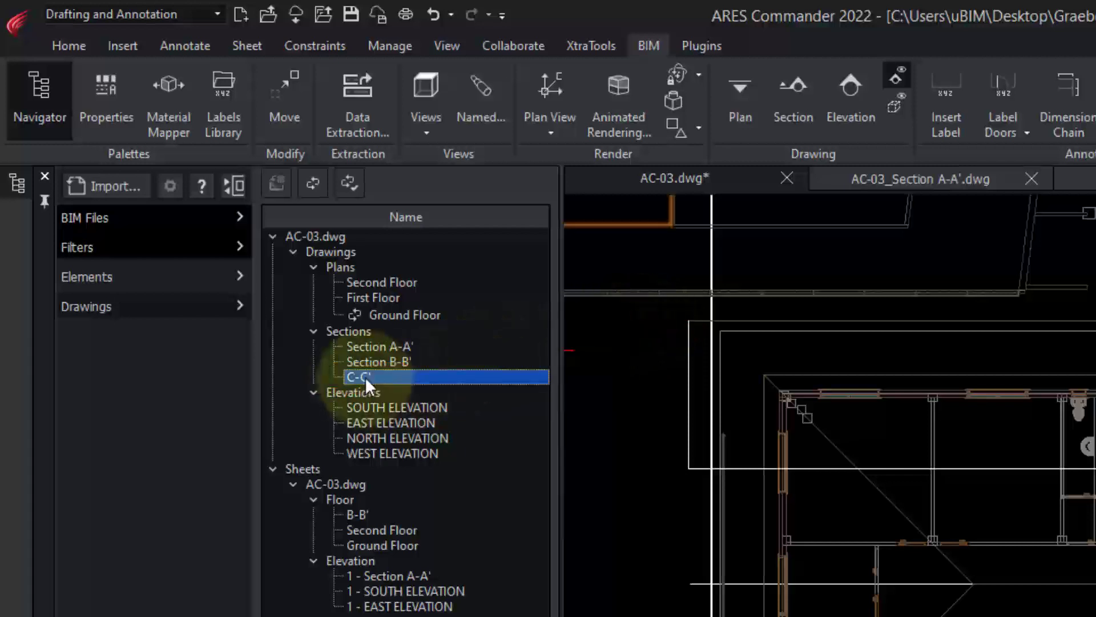
right_click(361, 377)
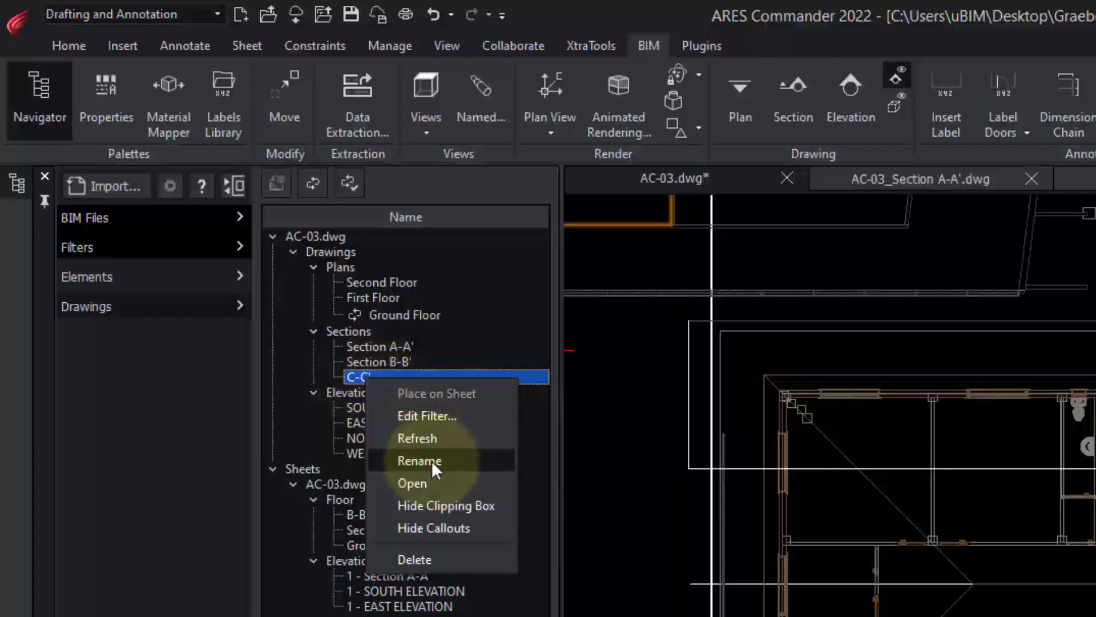
left_click(419, 461)
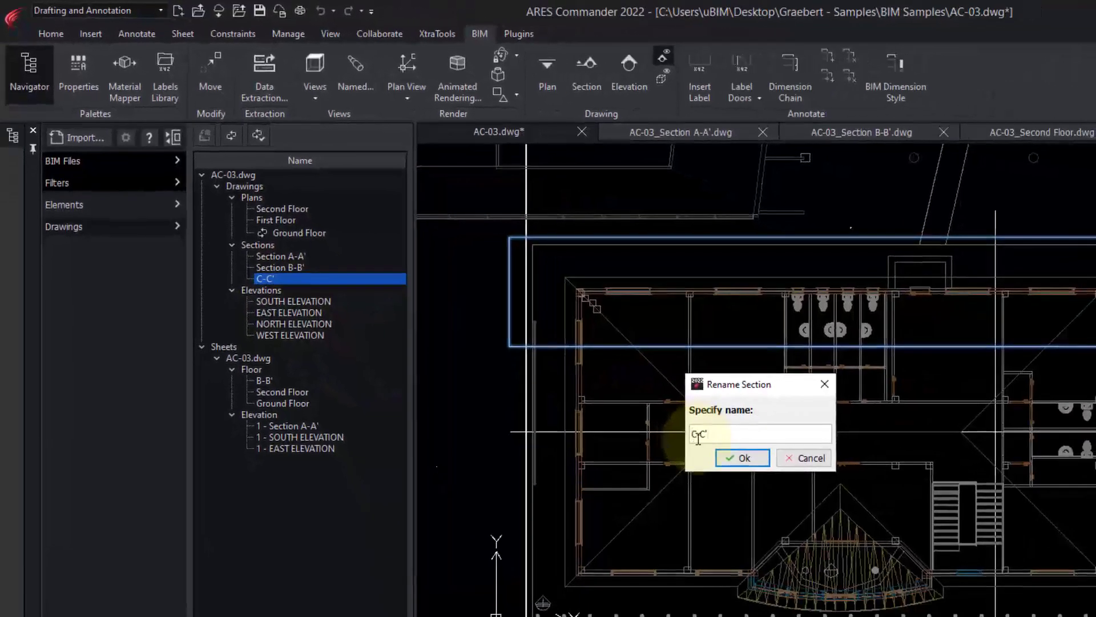
left_click(742, 457)
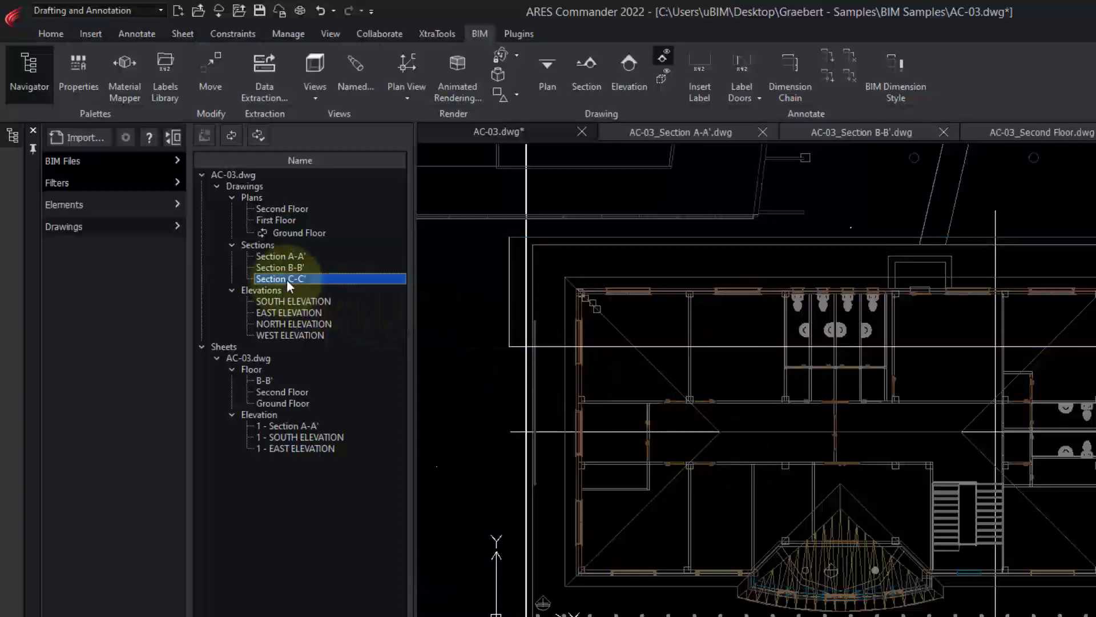
double_click(281, 278)
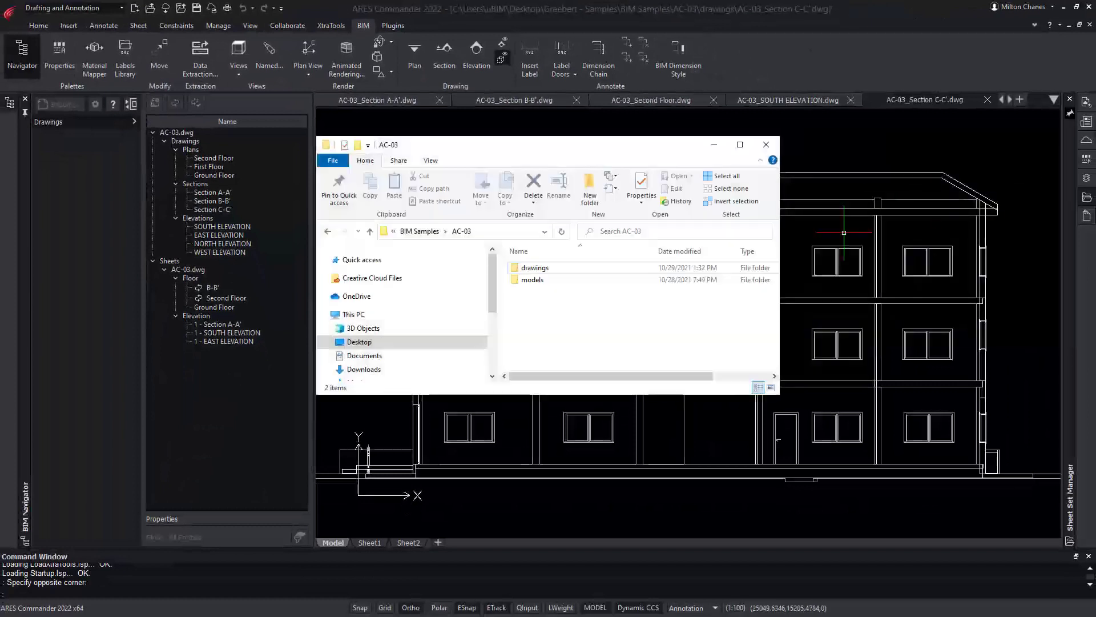
- Browse the AC-03 project's drawings folder in File Explorer
double_click(535, 267)
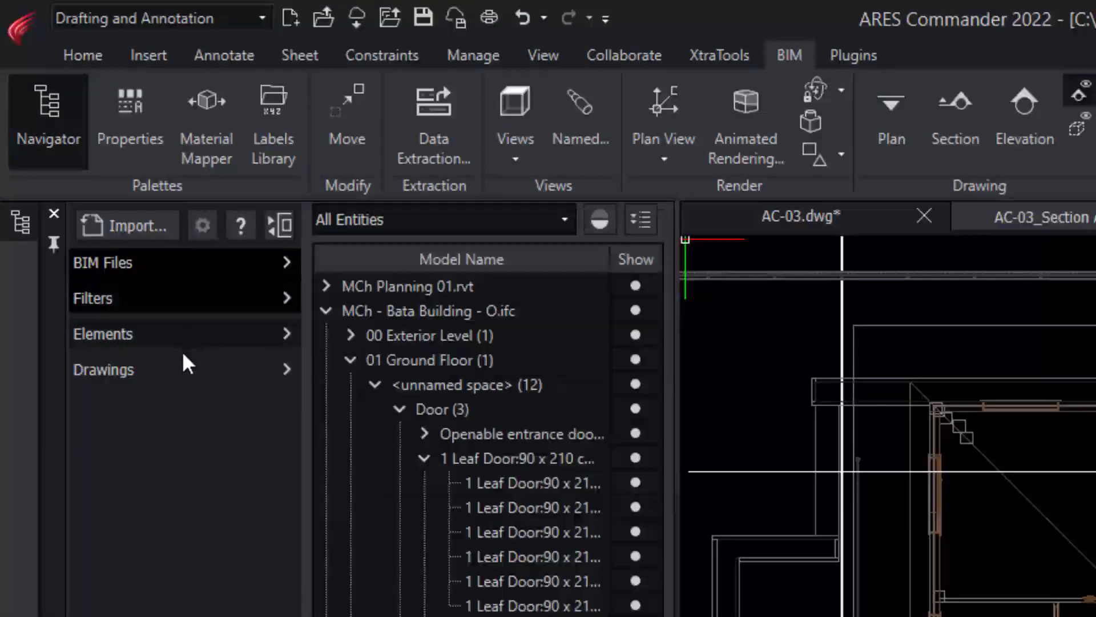
left_click(103, 370)
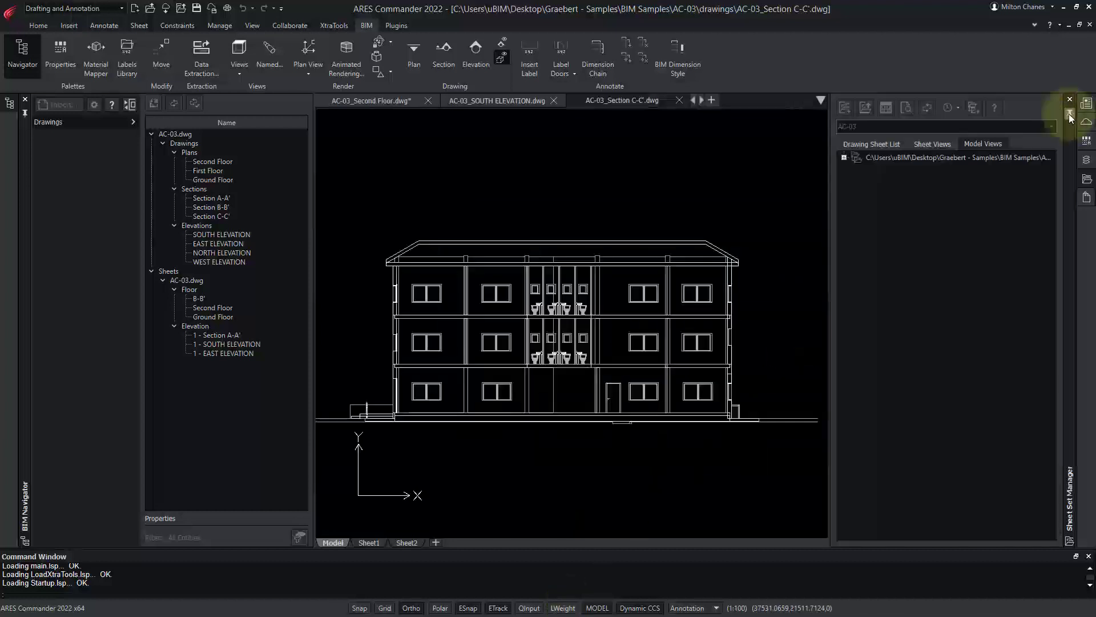
- Inspect the BIM and IFC properties of a window and the right exterior wall
left_click(1086, 135)
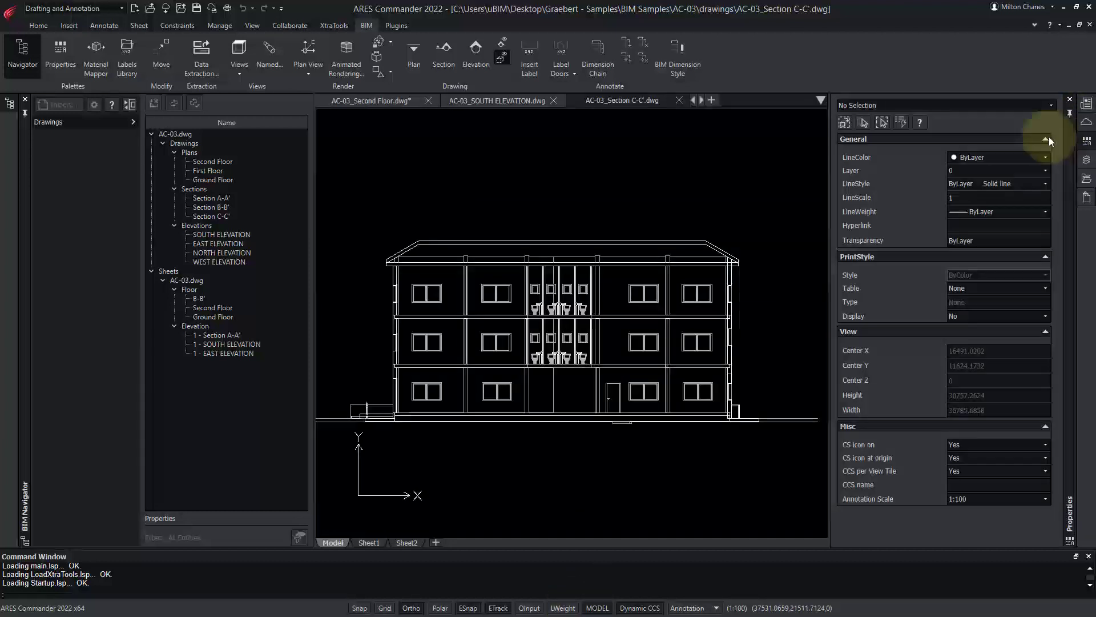
left_click(640, 293)
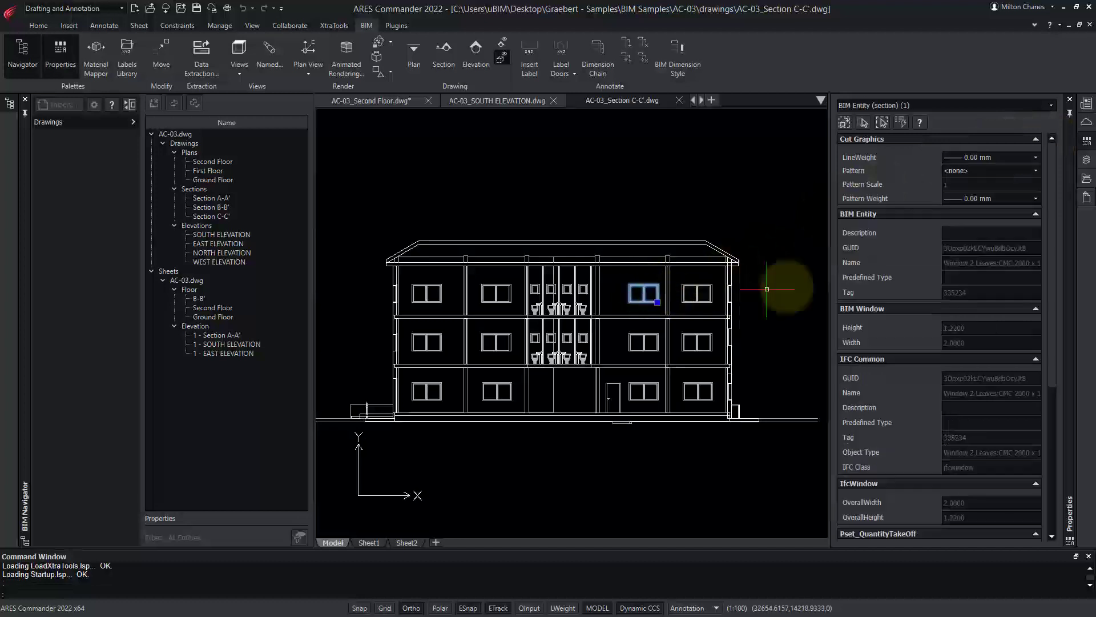
scroll("down", 3)
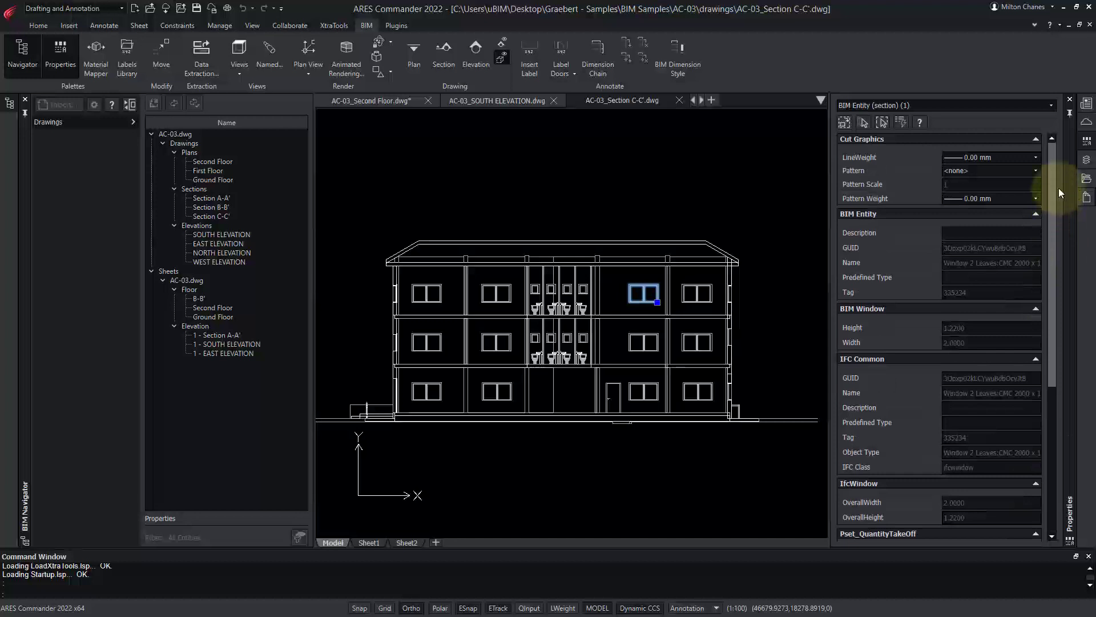
left_click(730, 274)
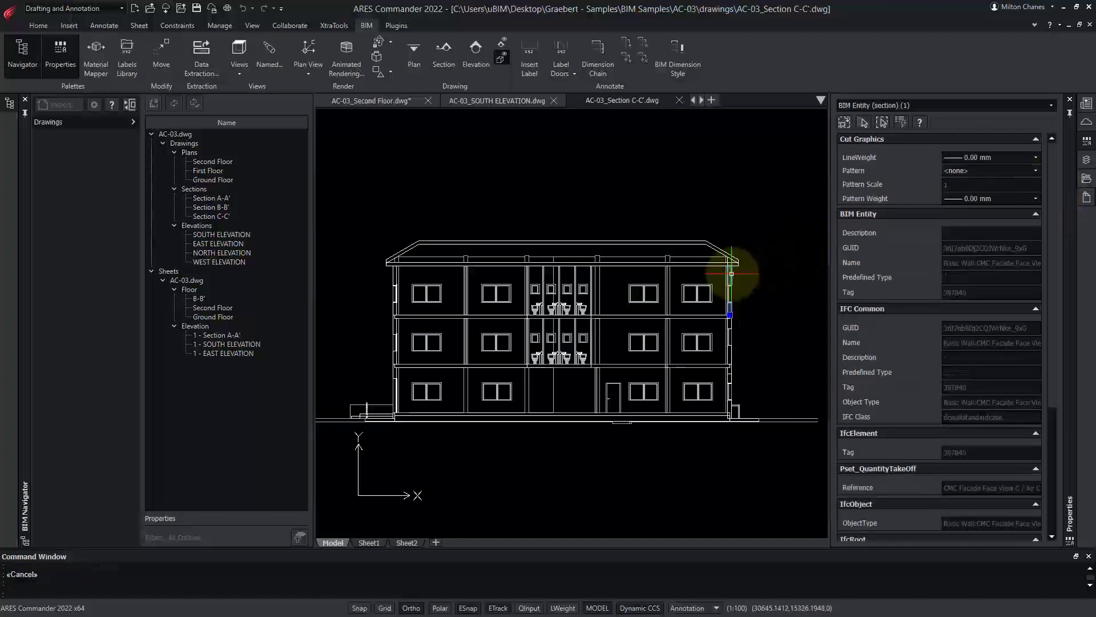
scroll("down", 3)
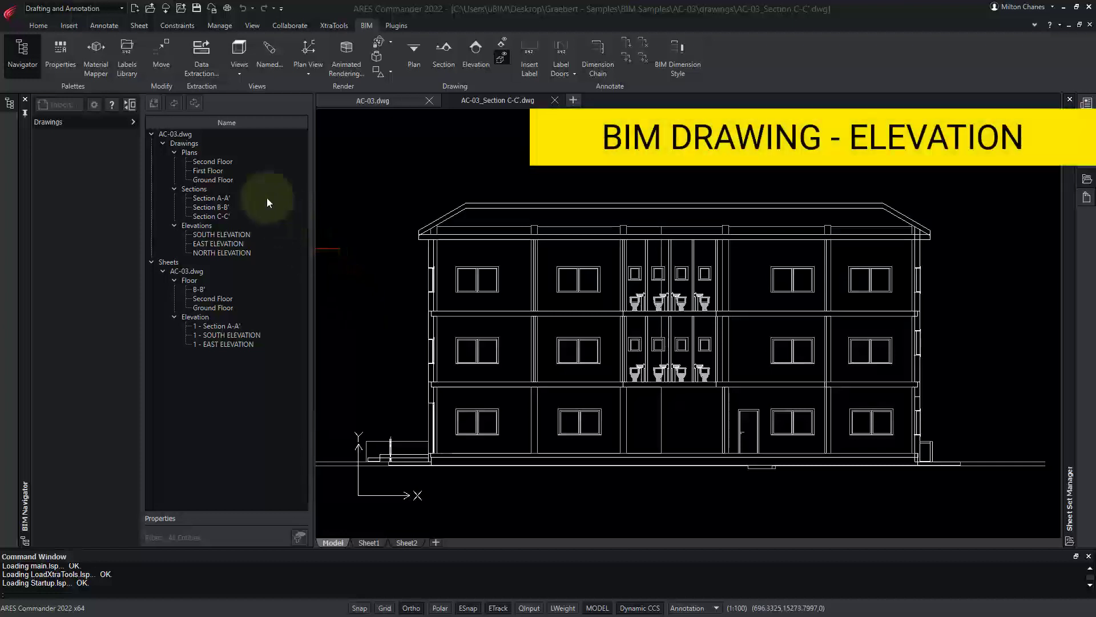
- Open the Second Floor plan drawing from the BIM Navigator
double_click(212, 161)
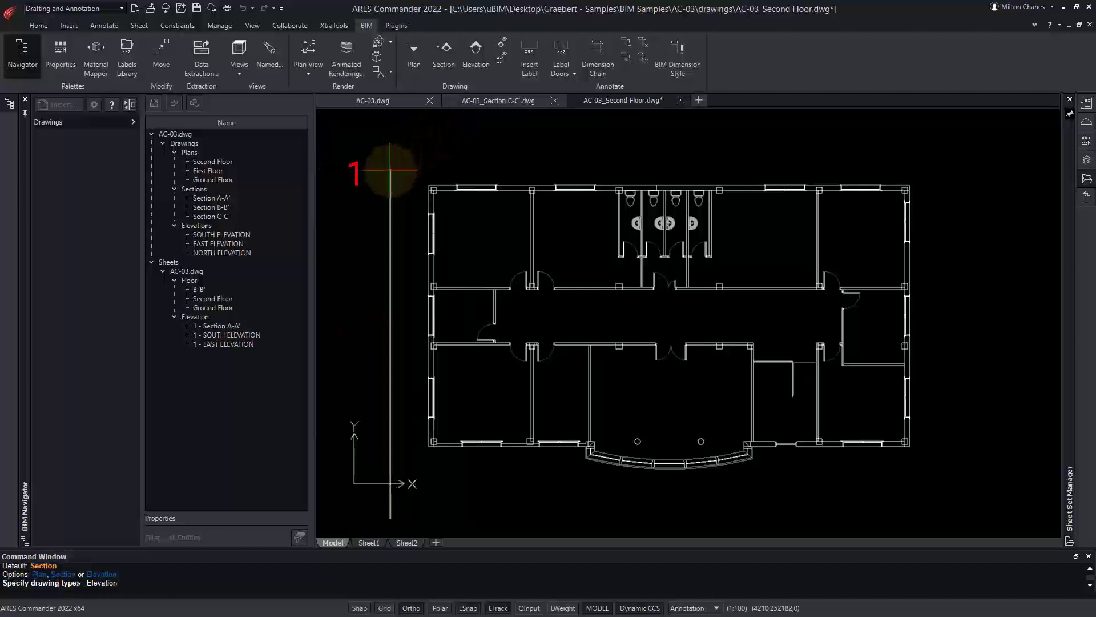
mouse_move(391, 318)
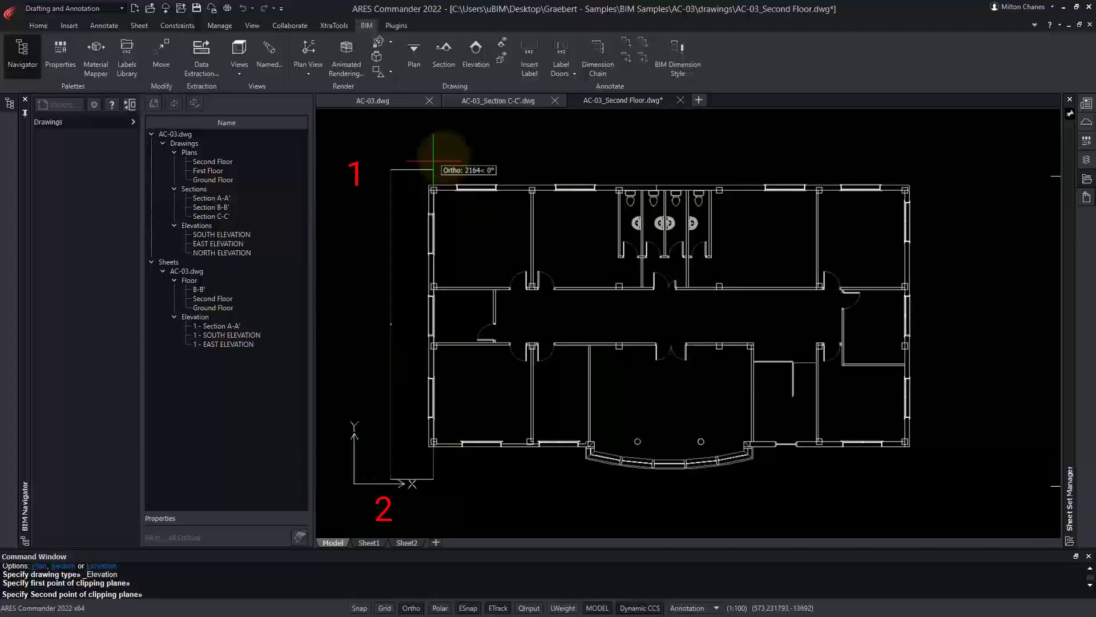
- Finish the clipping plane and box depth, naming the new elevation 'WEST ELEVATION'
left_click(953, 171)
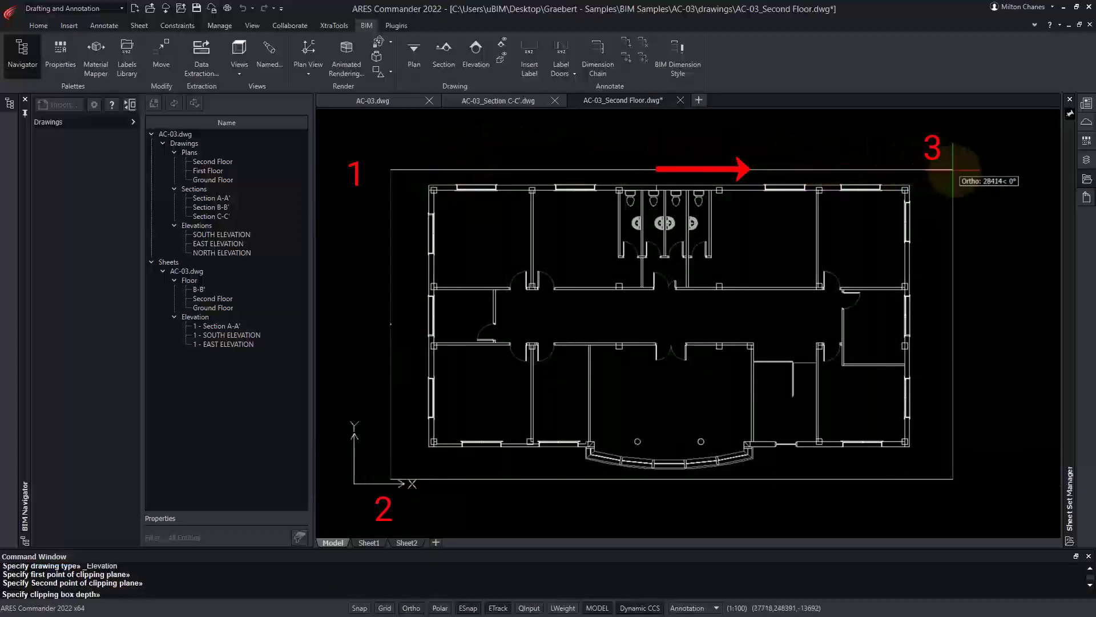
left_click(962, 173)
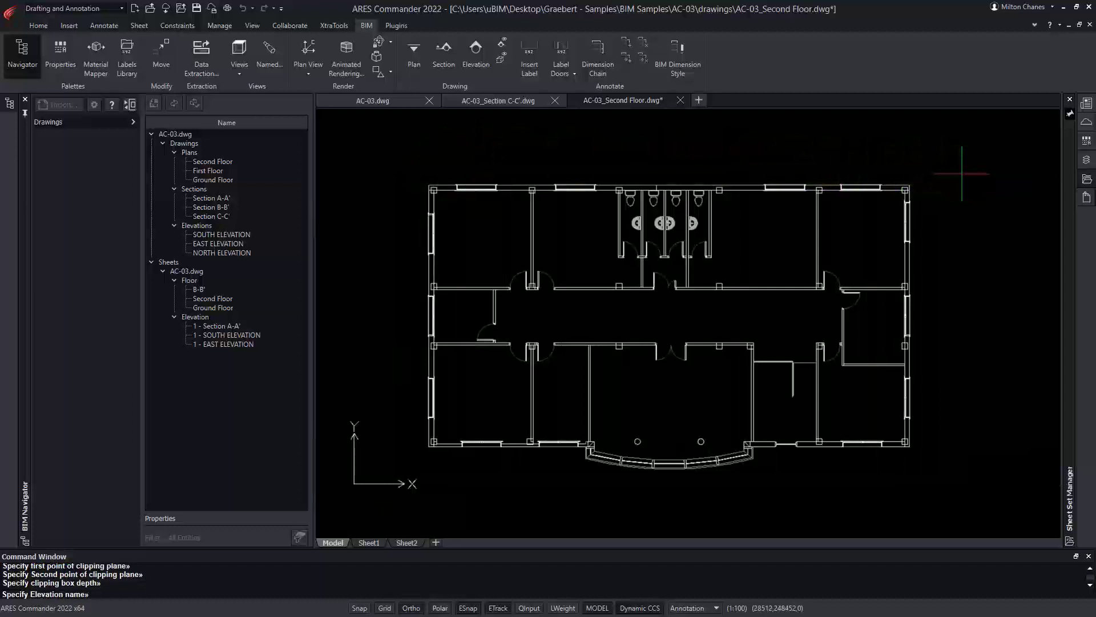
type("W")
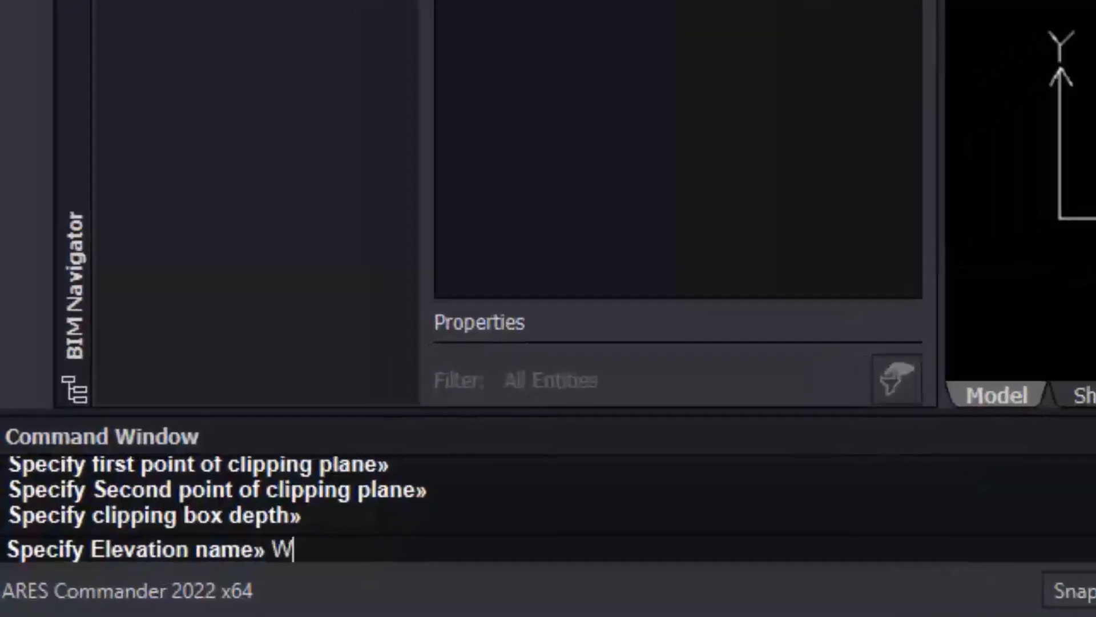
type("EST ELEVATION")
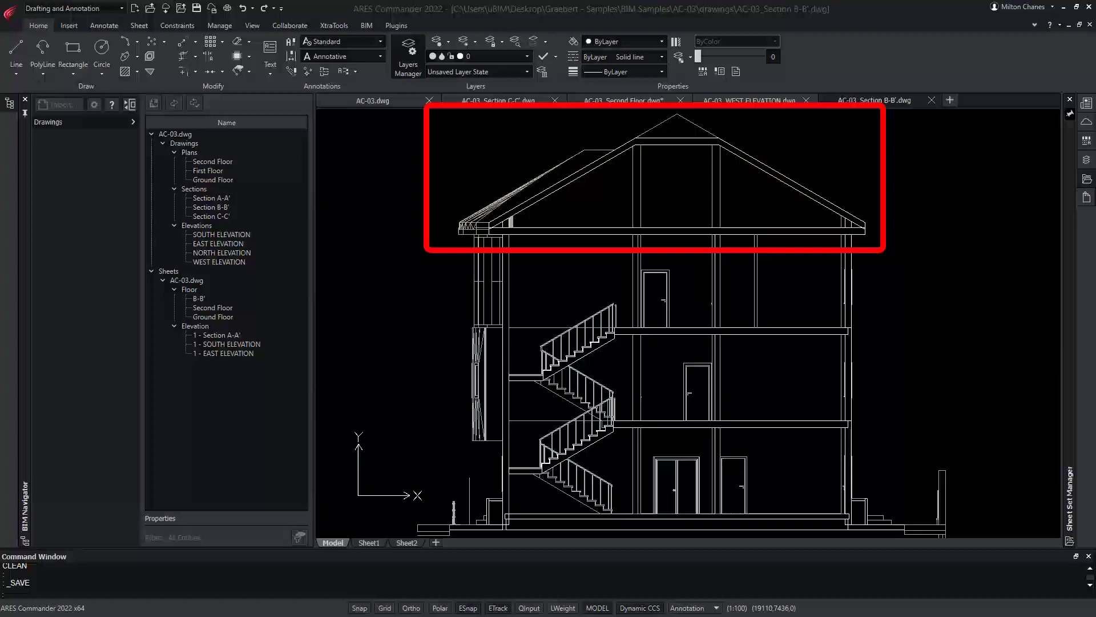
mouse_move(1025, 281)
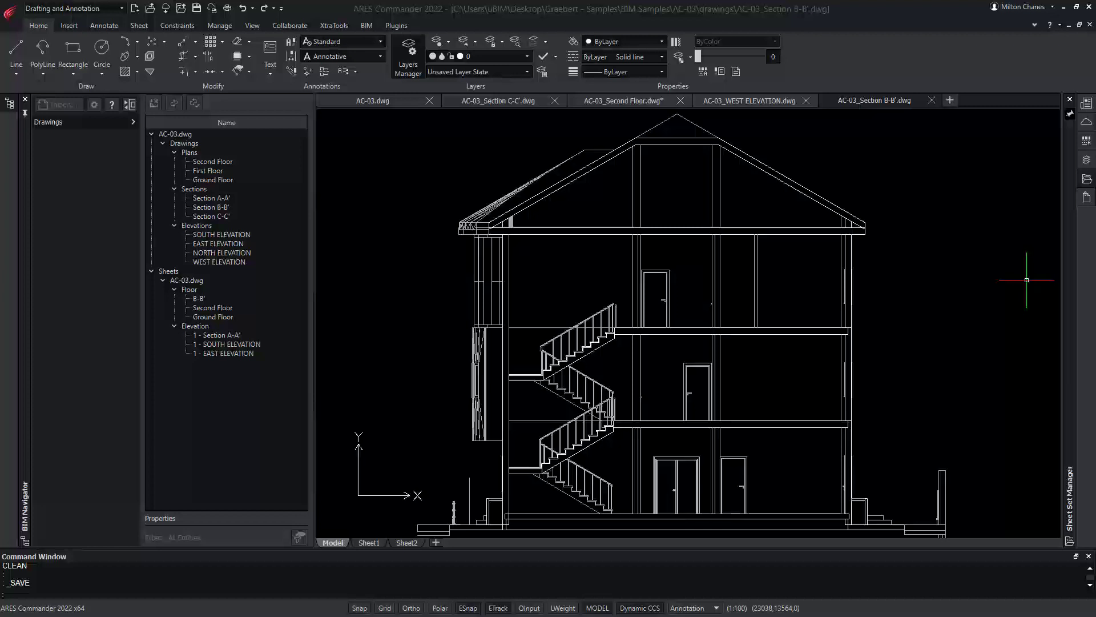
mouse_move(1030, 282)
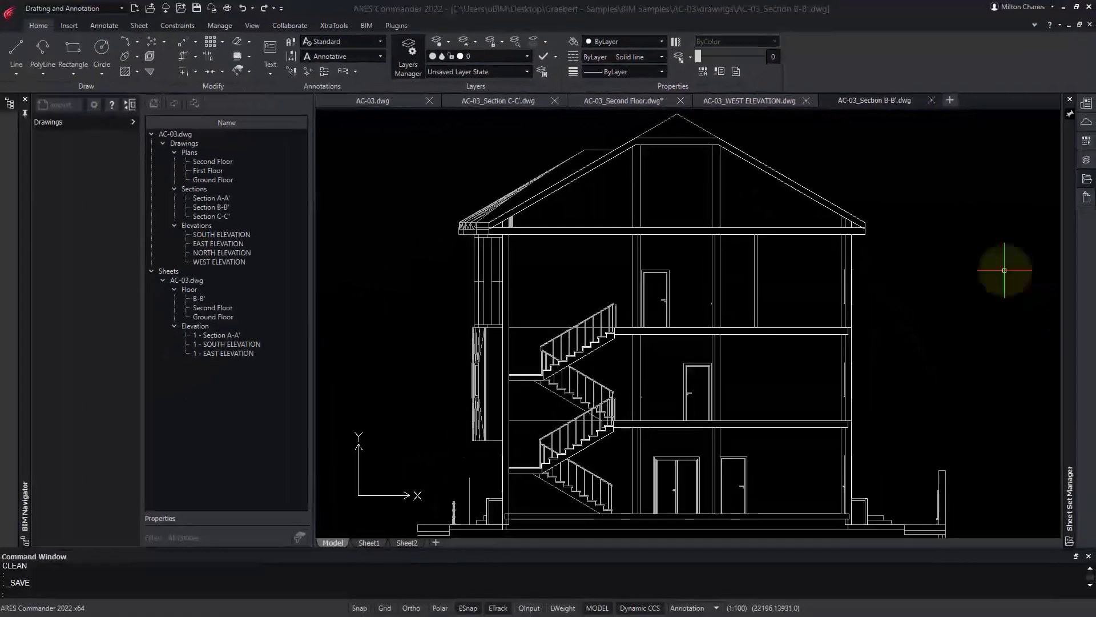
mouse_move(364, 163)
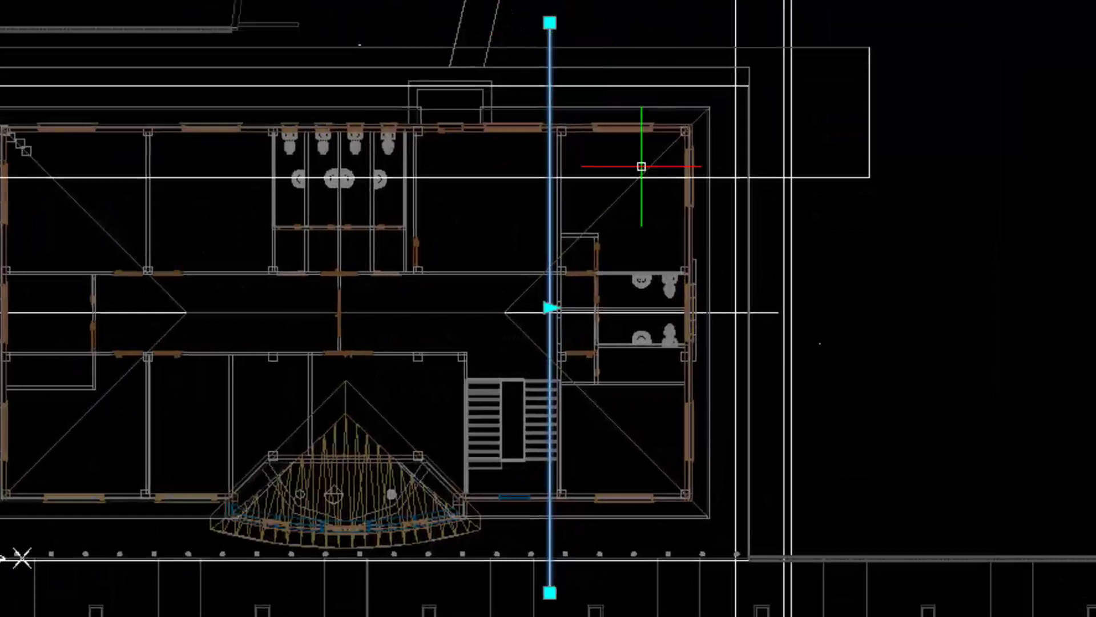
mouse_move(475, 284)
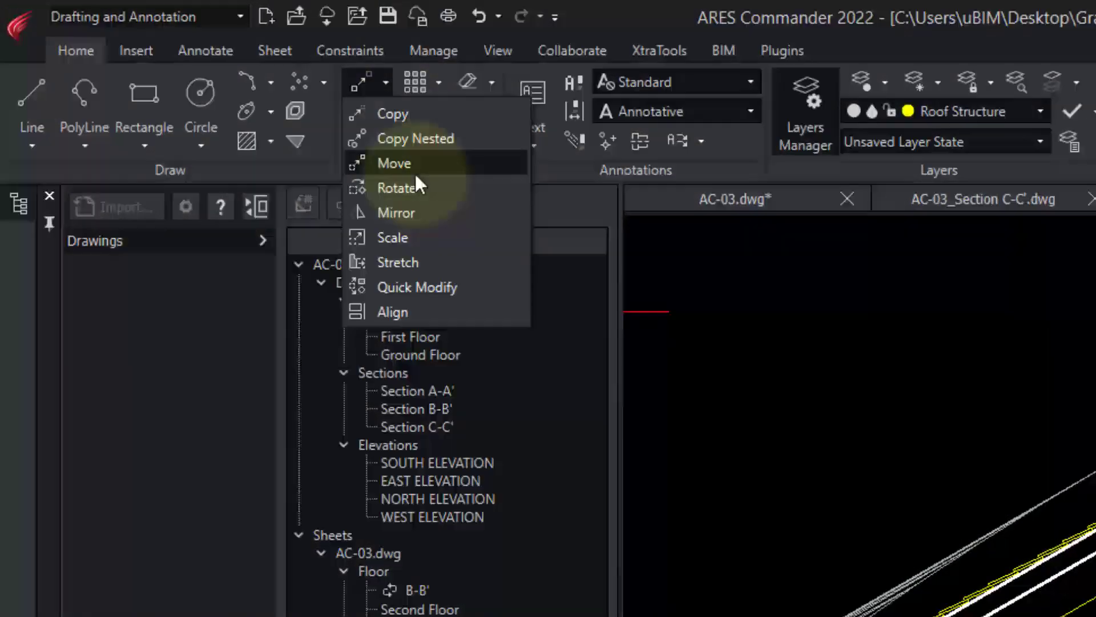
- Start the Move tool to relocate objects in Section B-B'
left_click(395, 213)
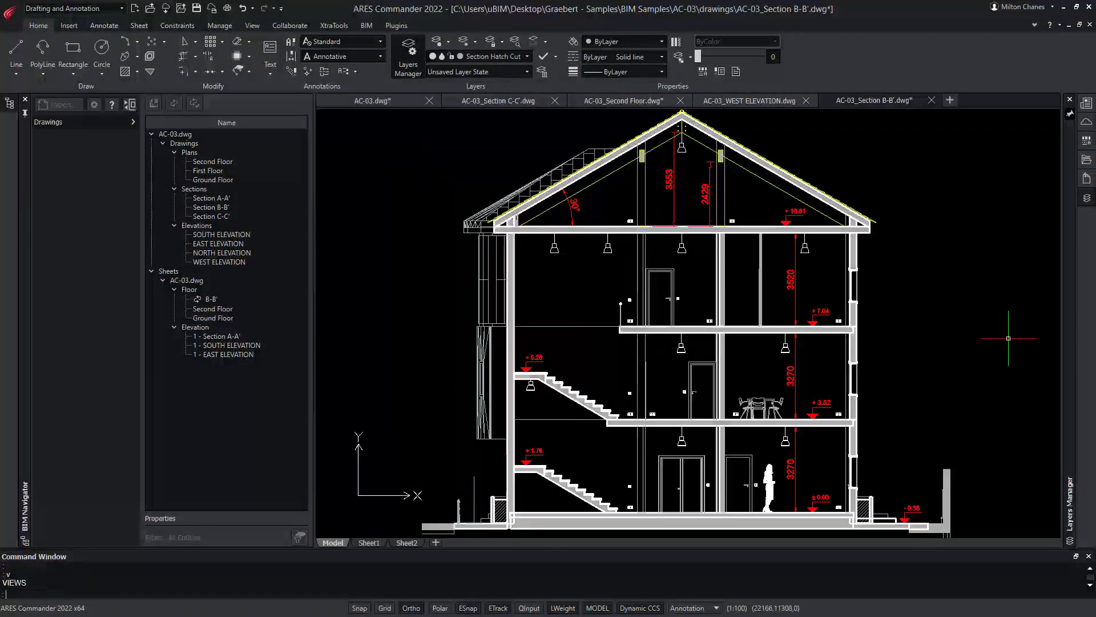
mouse_move(1005, 338)
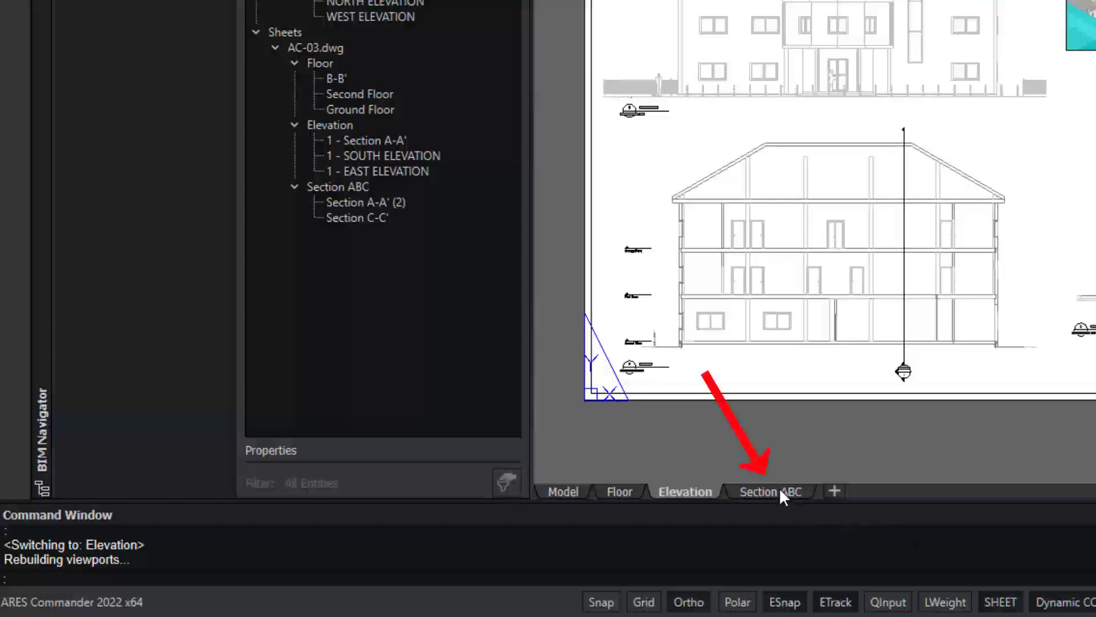
- Place Section B-B' on the Section ABC sheet via the BIM Navigator context menu
left_click(771, 491)
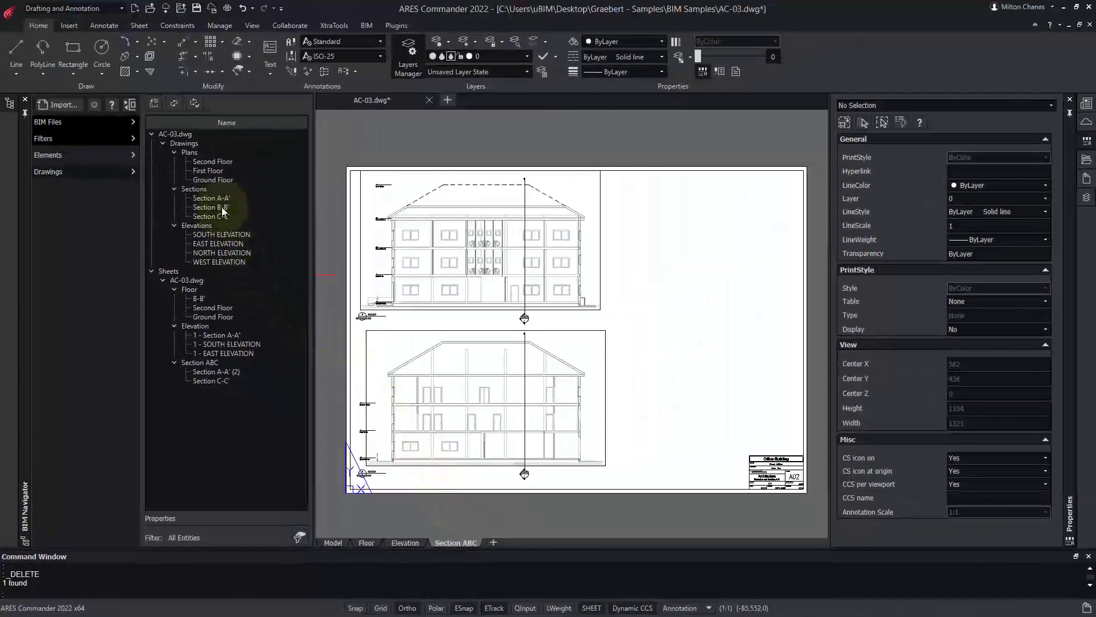
right_click(210, 207)
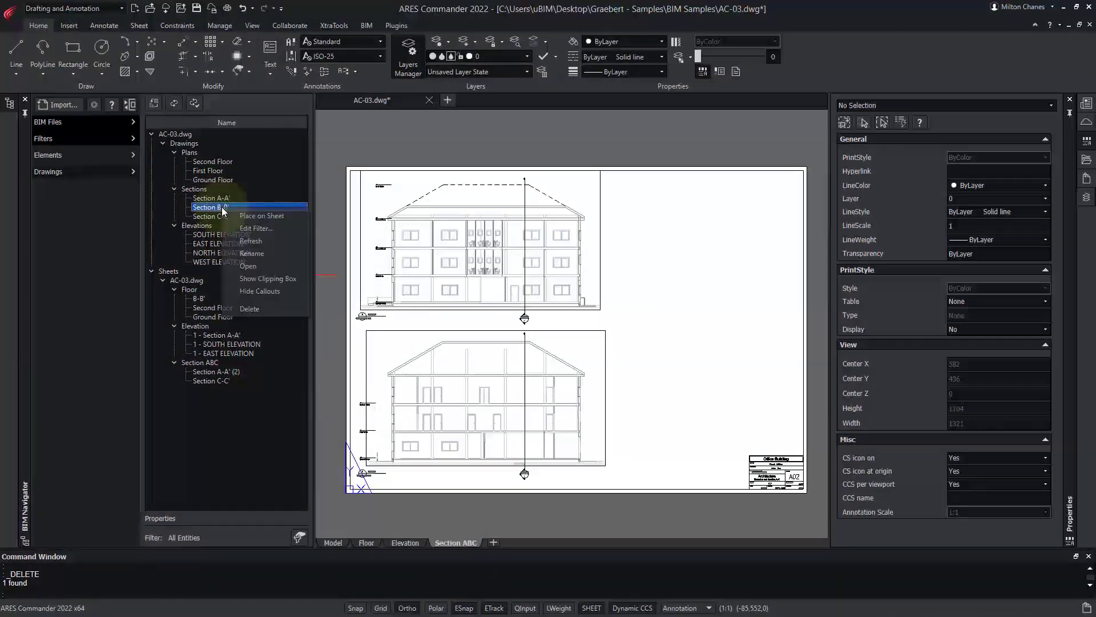
mouse_move(254, 216)
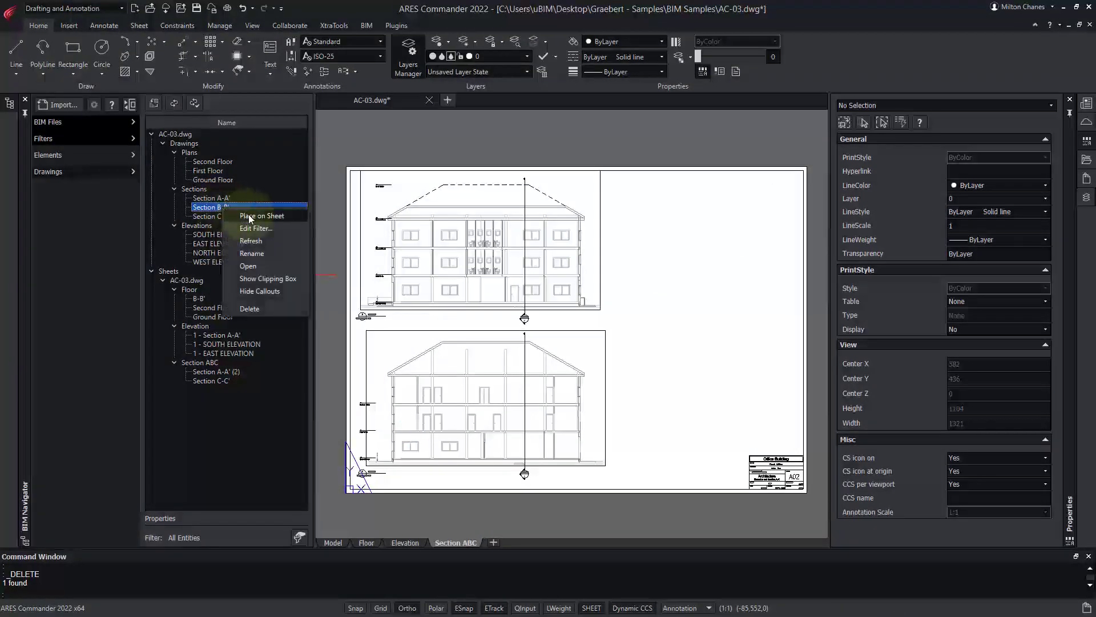
left_click(261, 216)
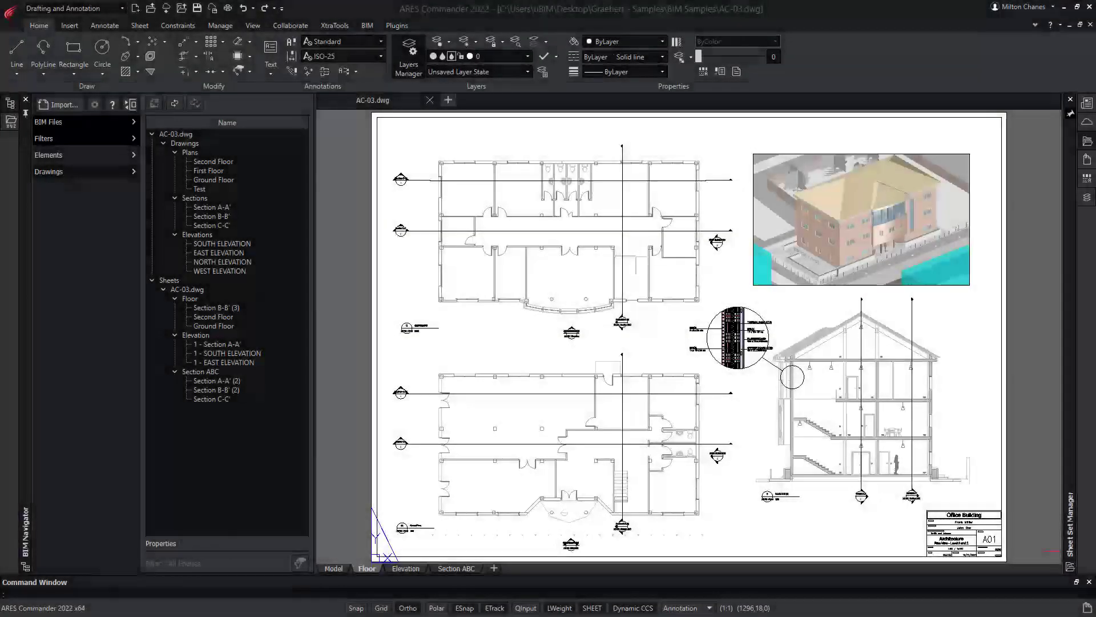
mouse_move(804, 381)
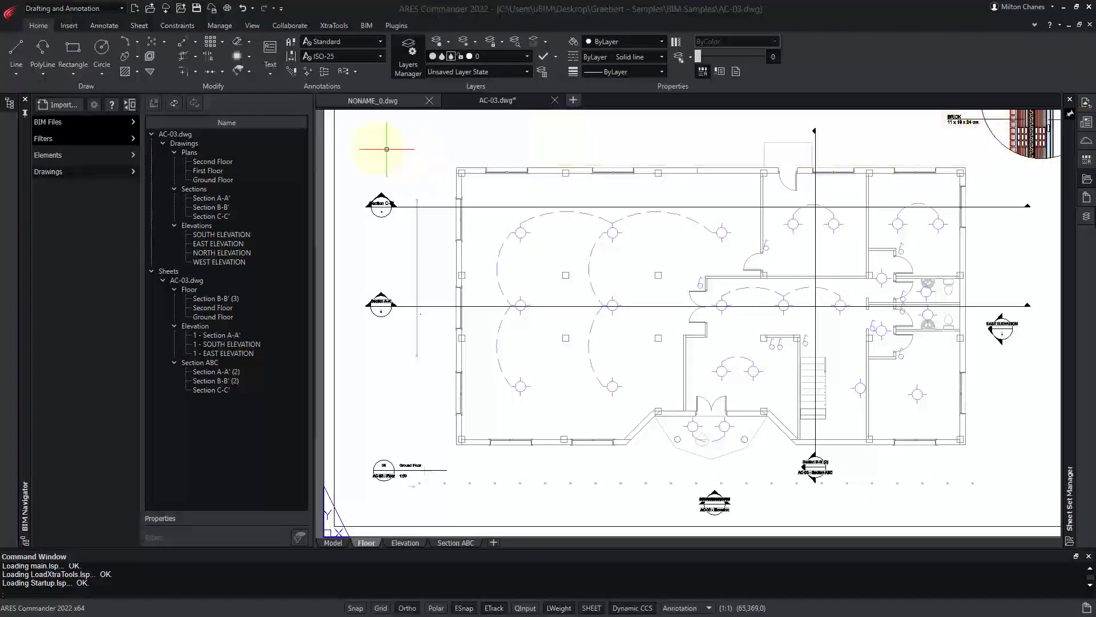
- Reload the Bata Building IFC model from its new 2022 version file
left_click(48, 121)
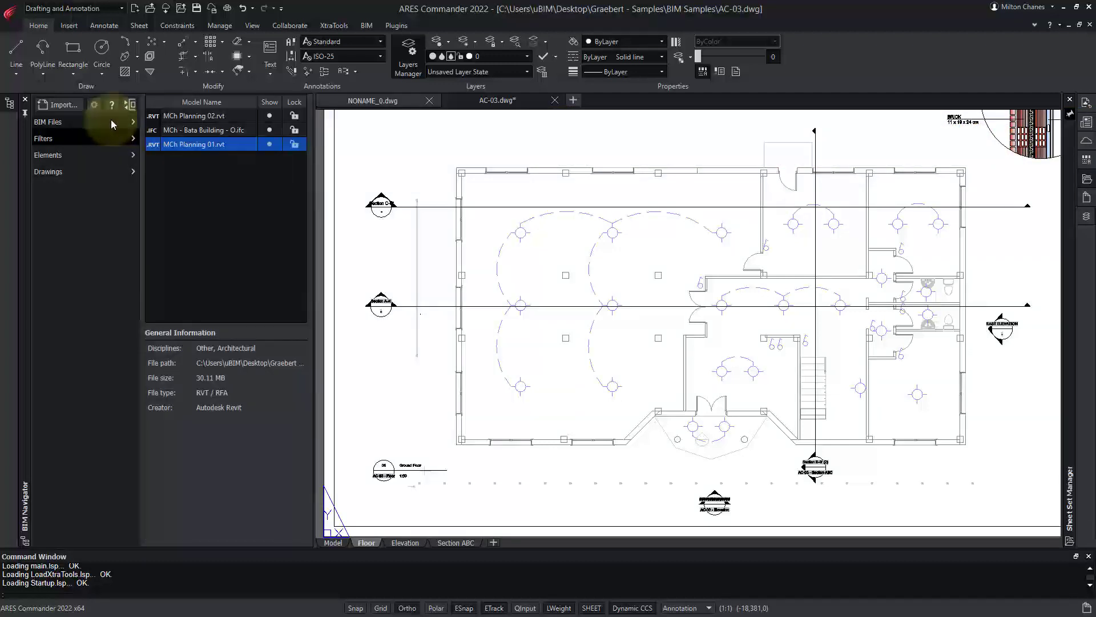
left_click(206, 129)
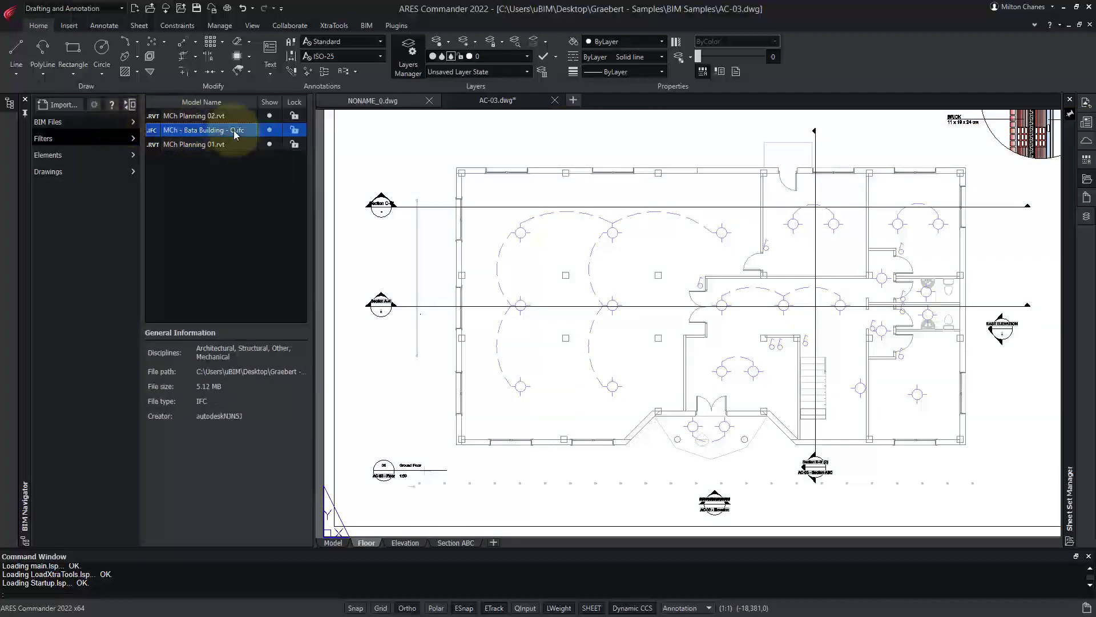
right_click(234, 132)
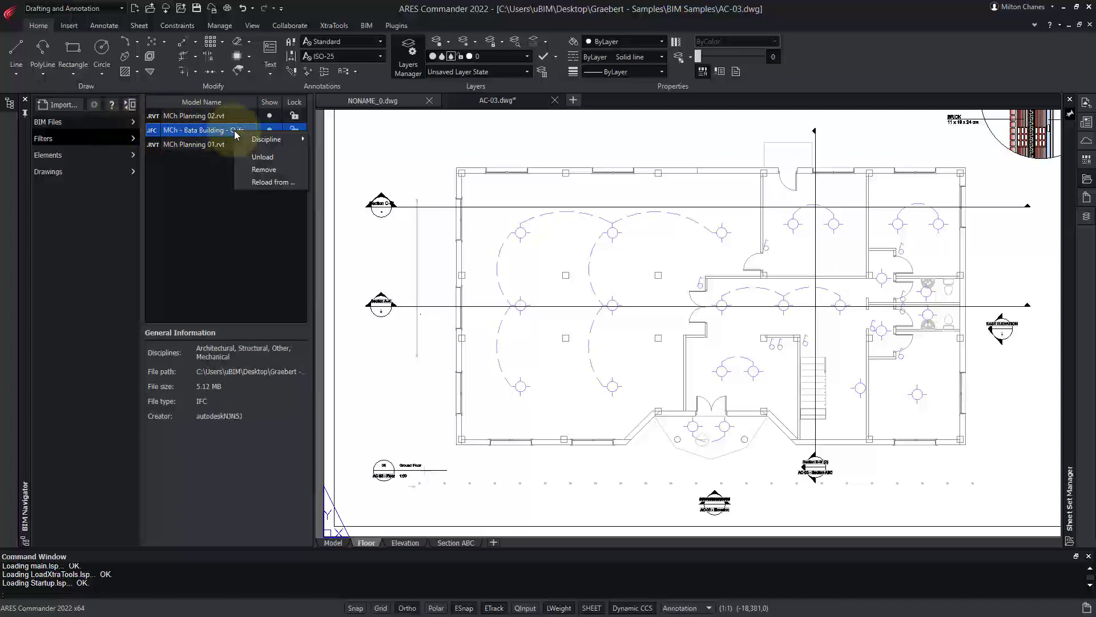
left_click(273, 182)
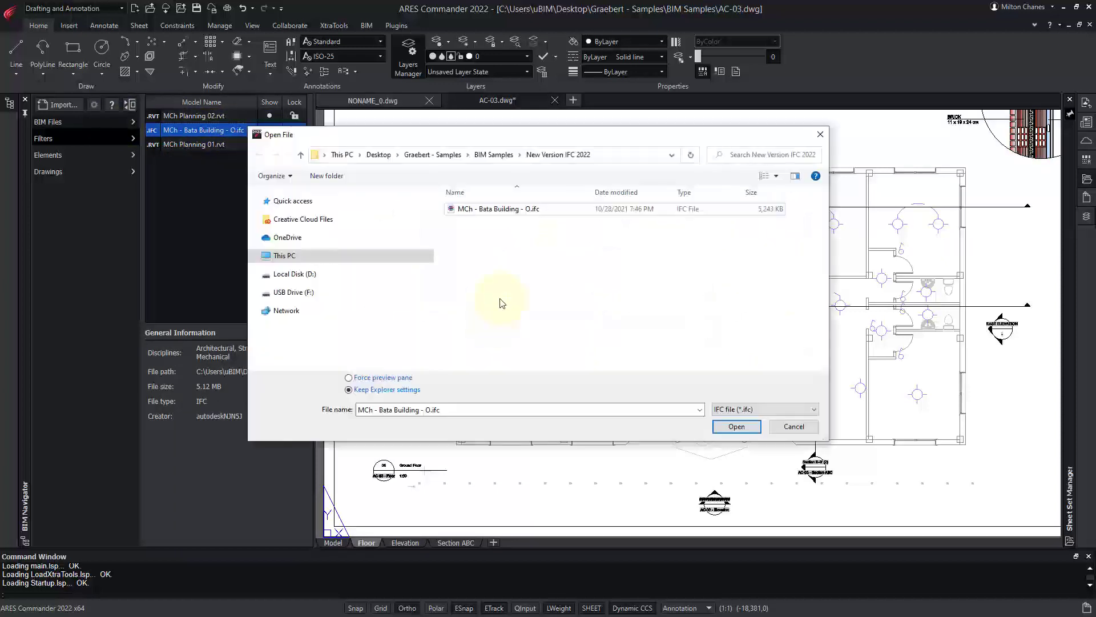
left_click(736, 427)
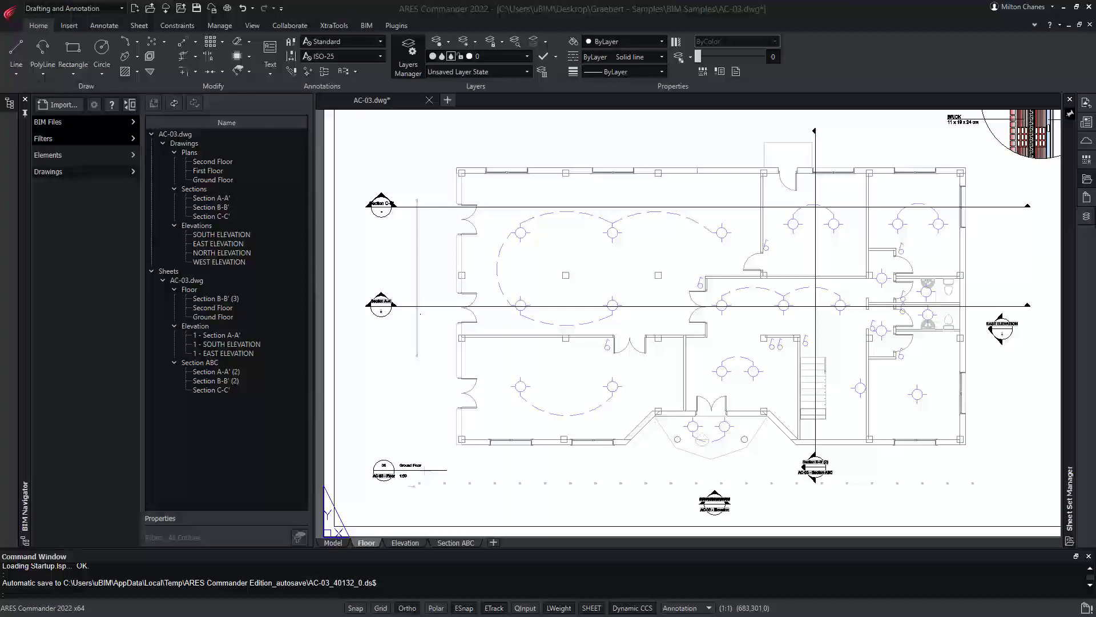
mouse_move(832, 371)
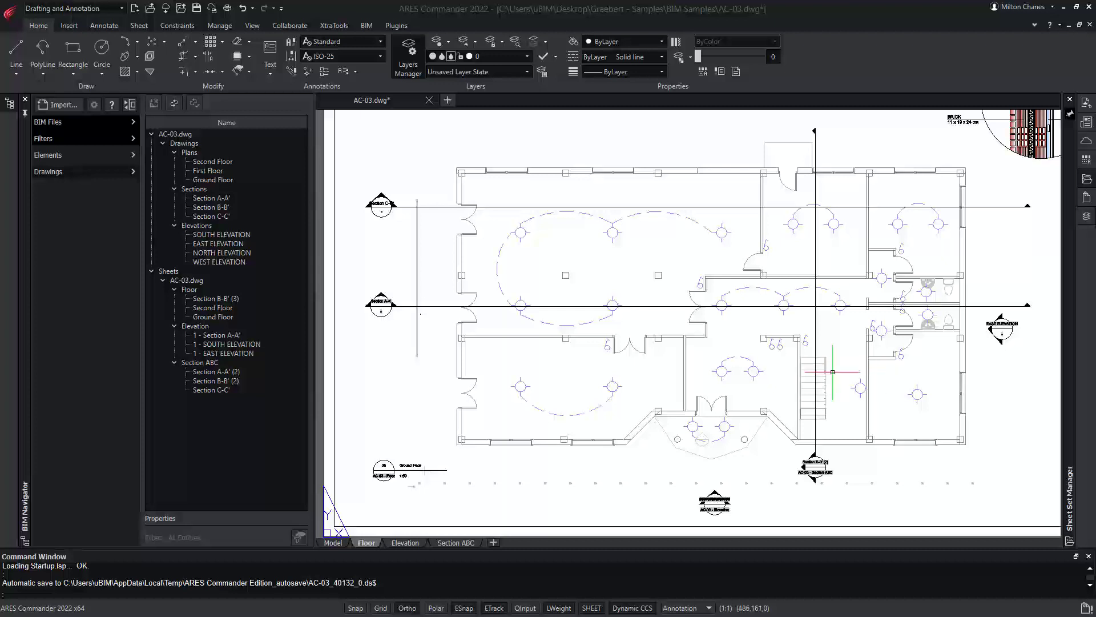